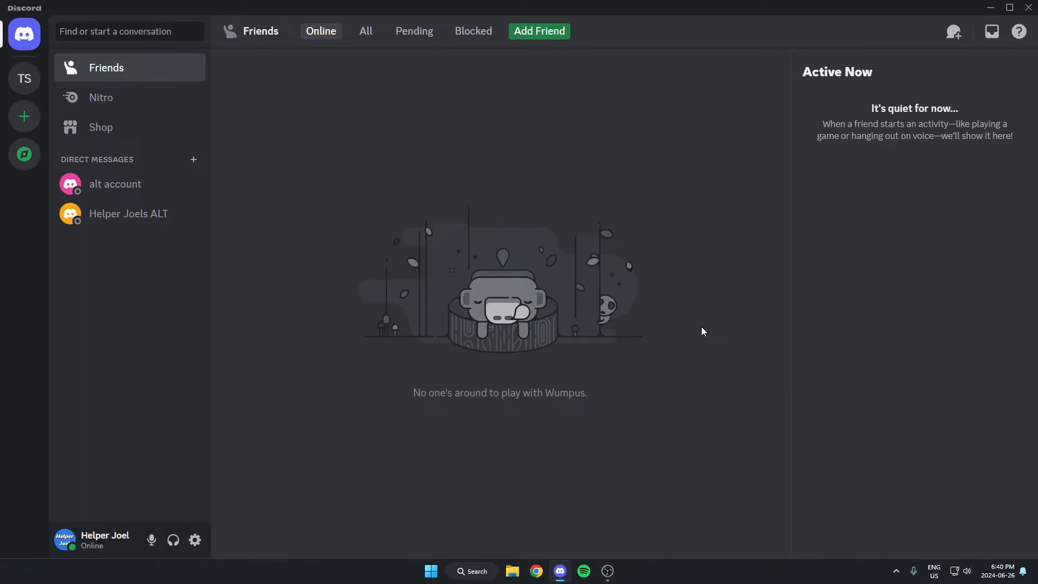
Open Test Server from the server list, landing on its #general channel
left_click(24, 78)
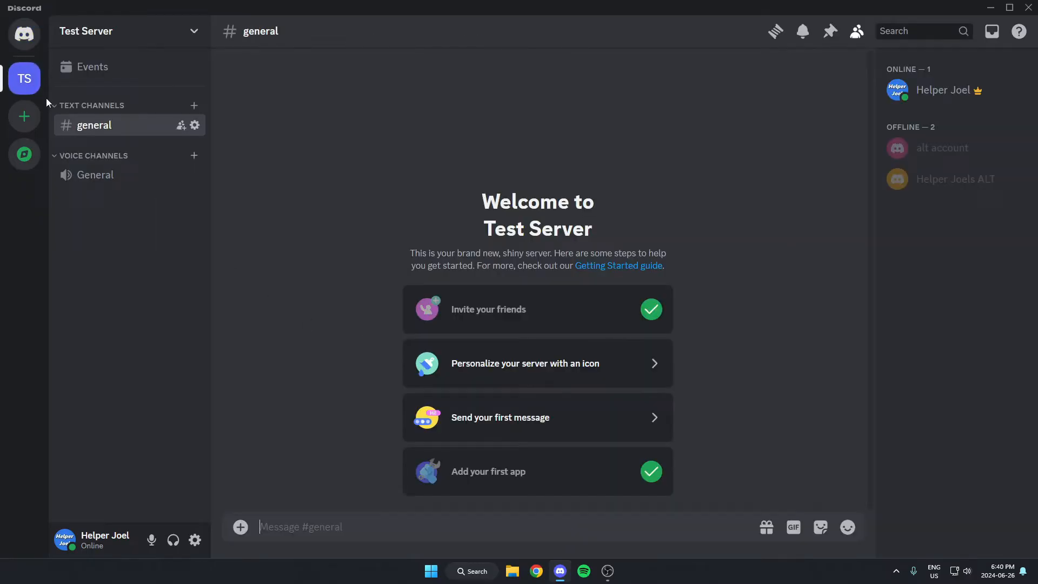
mouse_move(314, 188)
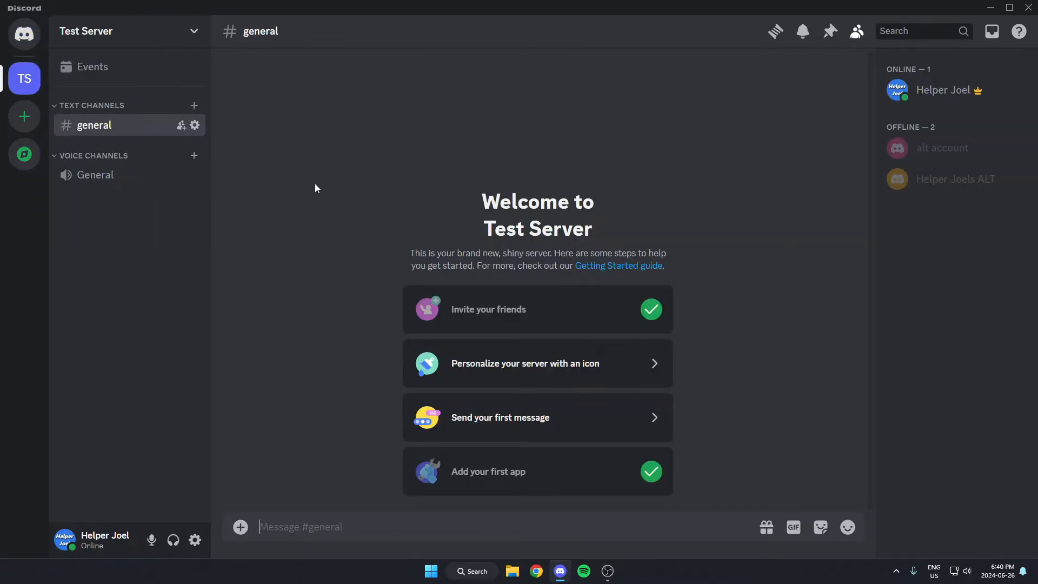
mouse_move(258, 160)
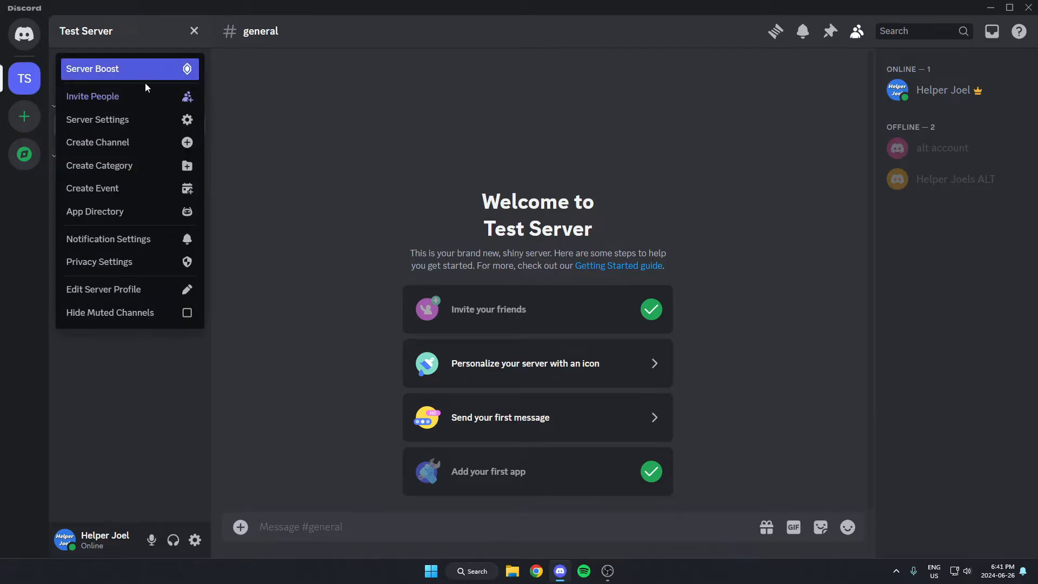
Search the App Directory for 'dyno' so Dyno appears first in the results
left_click(96, 211)
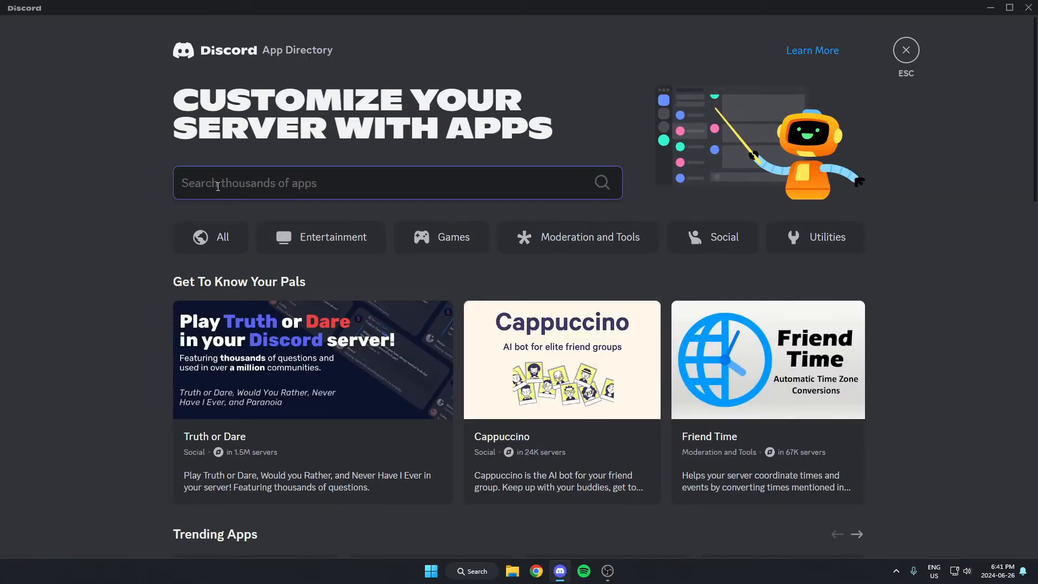
type("dyno")
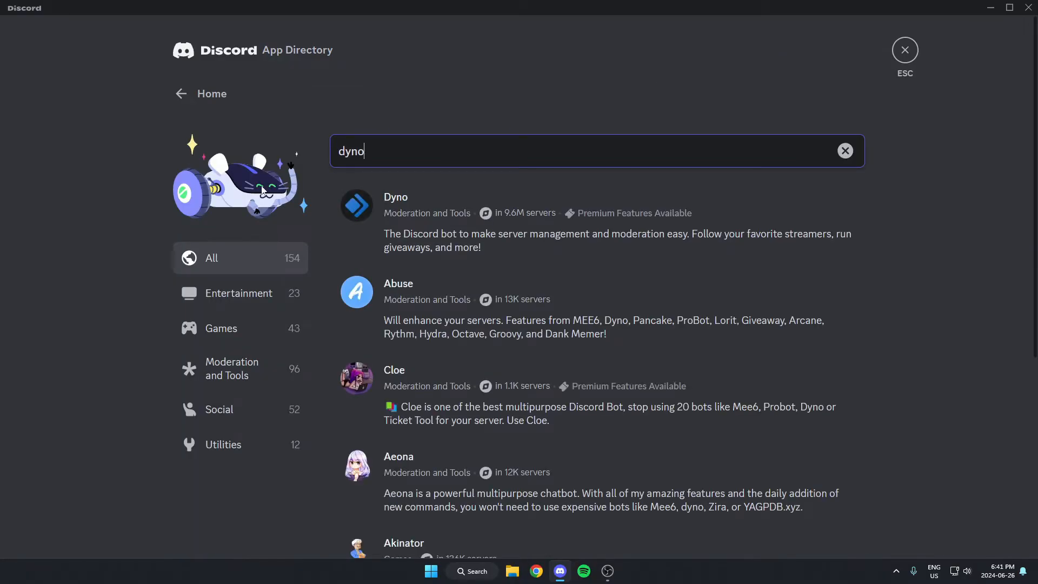
mouse_move(447, 205)
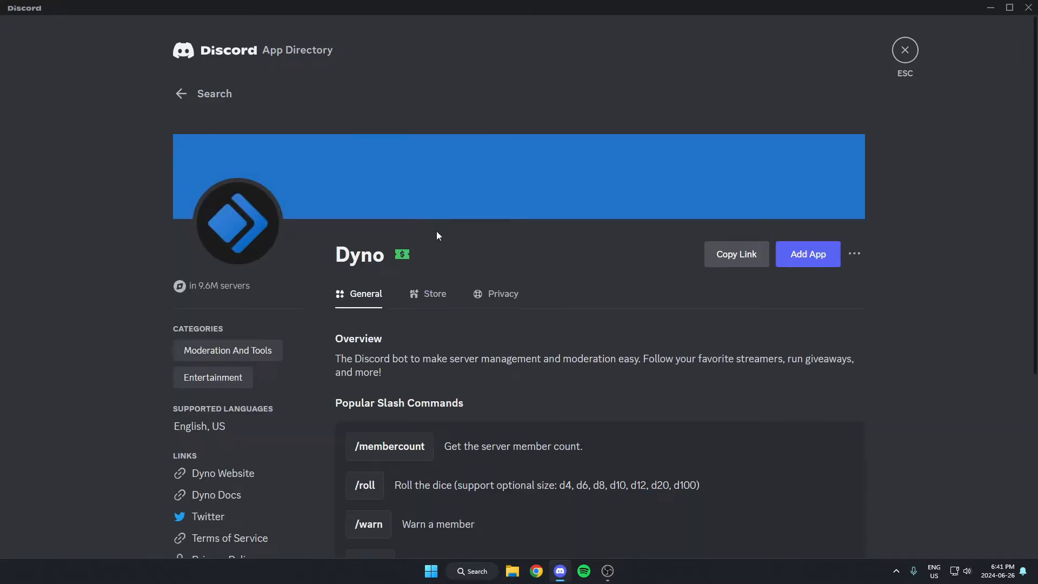
mouse_move(808, 254)
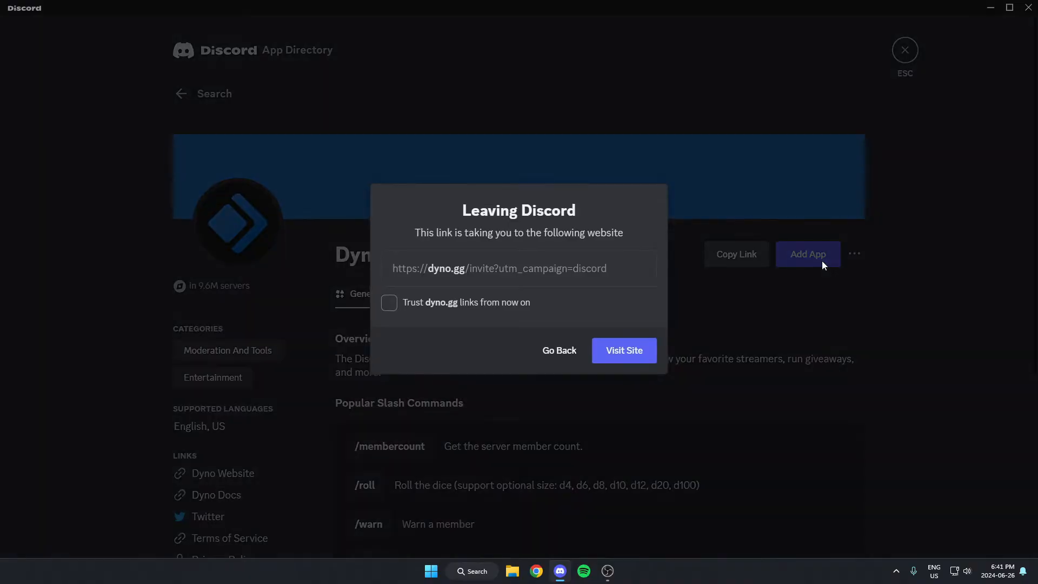
Continue to the dyno.gg invite page and choose Test Server as Dyno's destination
left_click(623, 350)
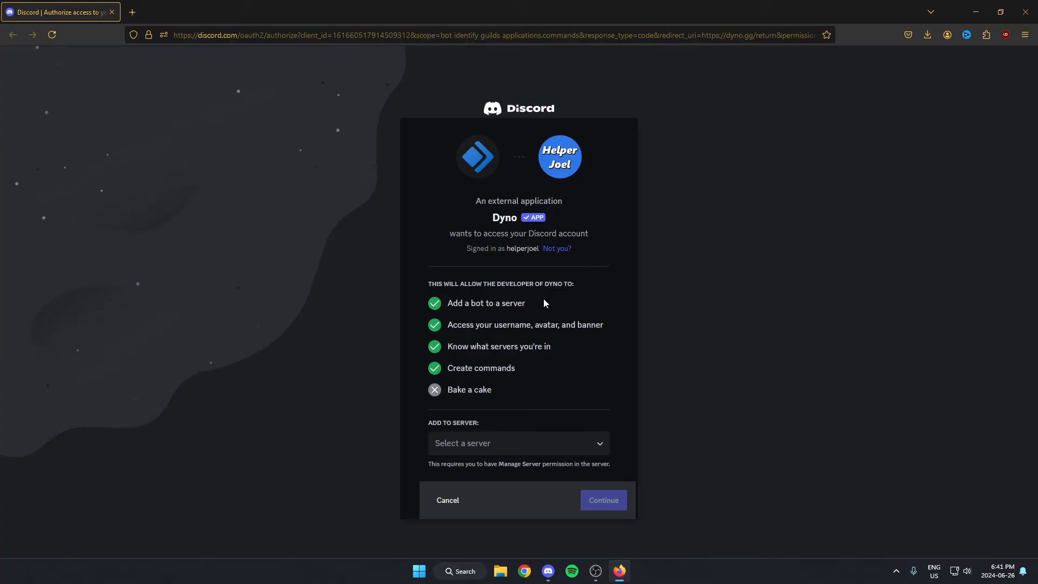
mouse_move(511, 449)
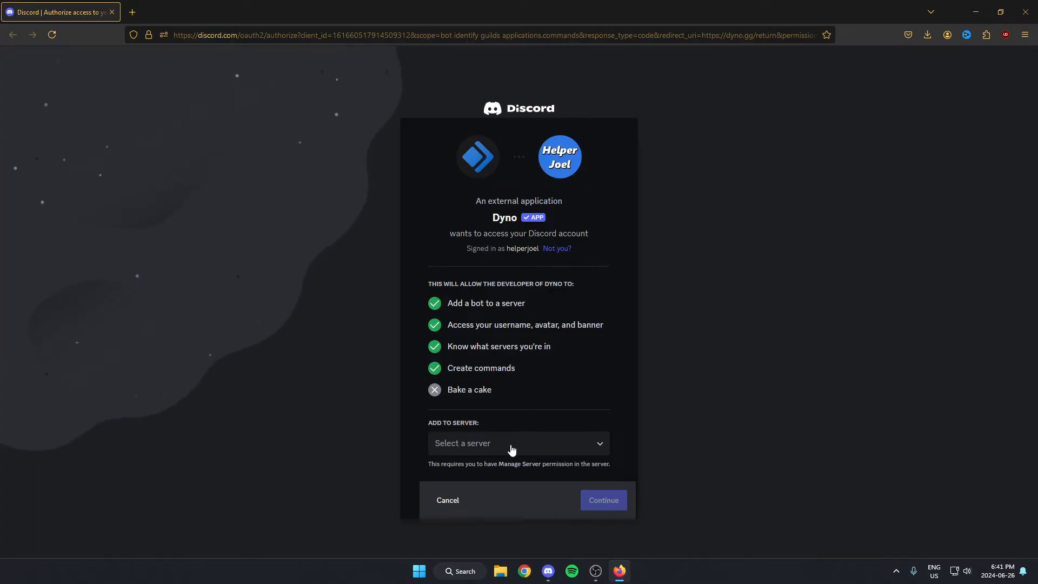
left_click(518, 444)
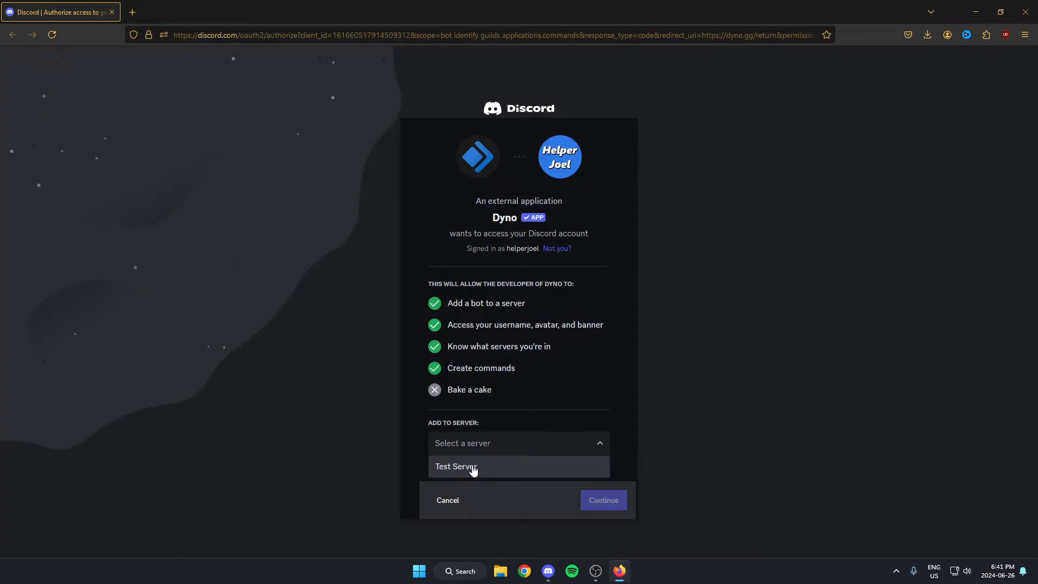
left_click(455, 466)
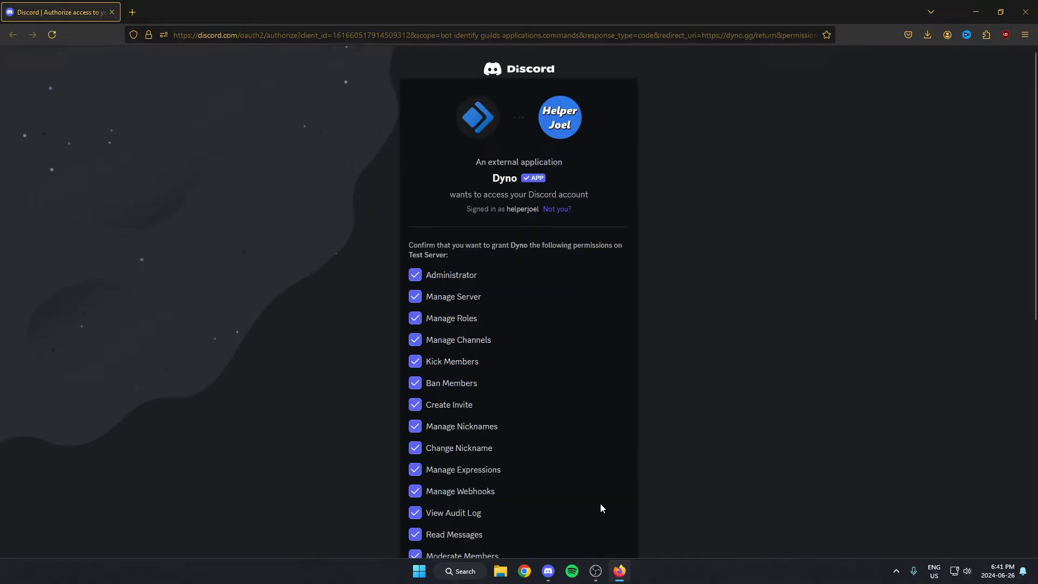
Authorize Dyno with its listed permissions and pass the hCaptcha human check
scroll("down", 3)
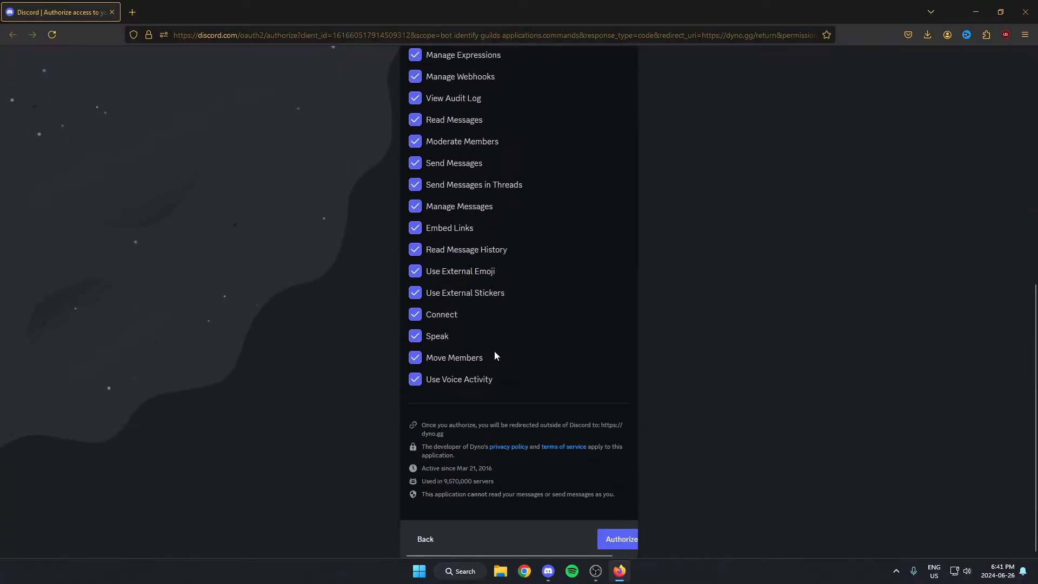
left_click(620, 539)
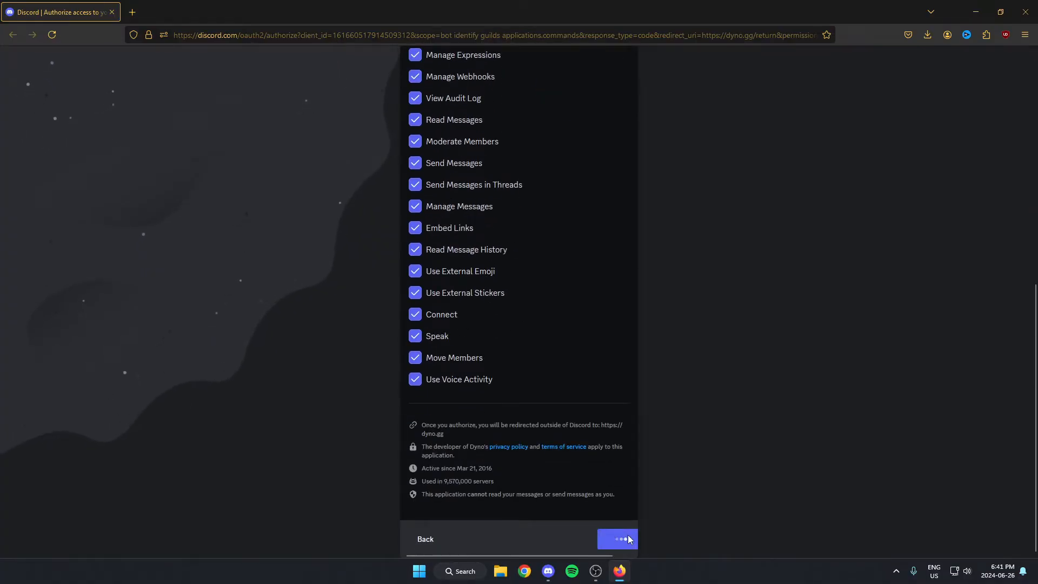
left_click(618, 538)
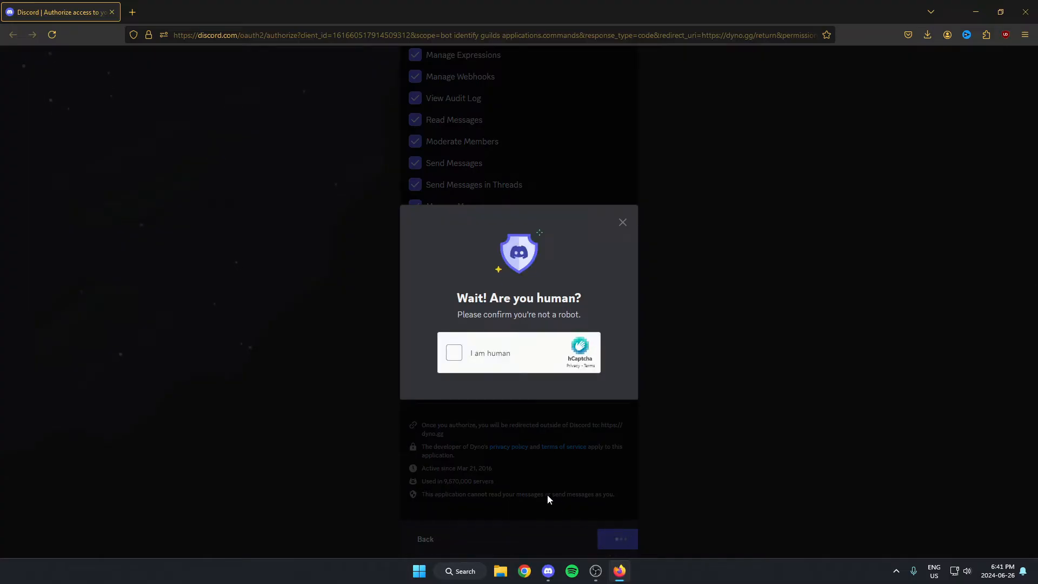
left_click(454, 353)
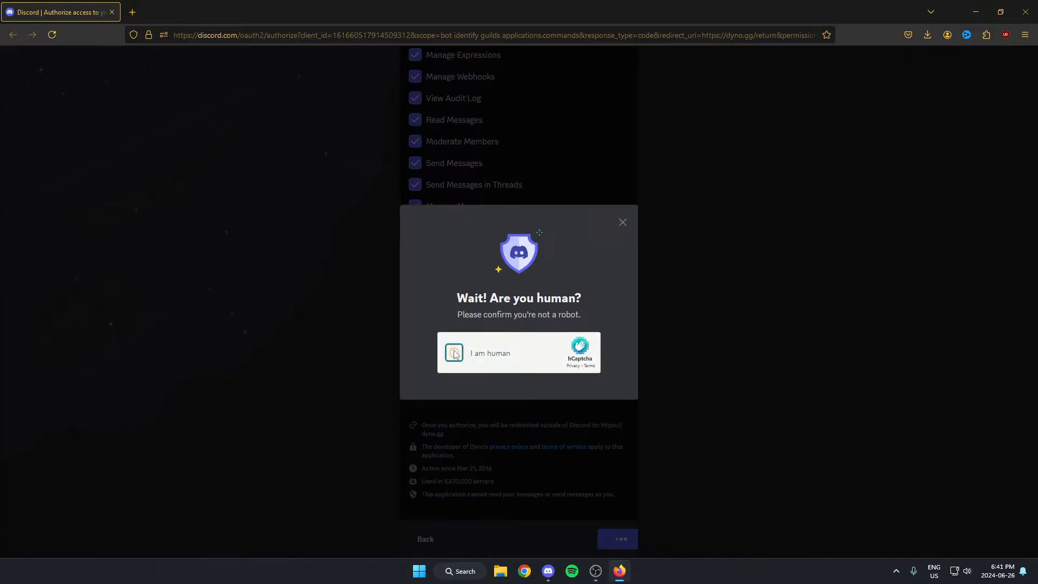
left_click(454, 352)
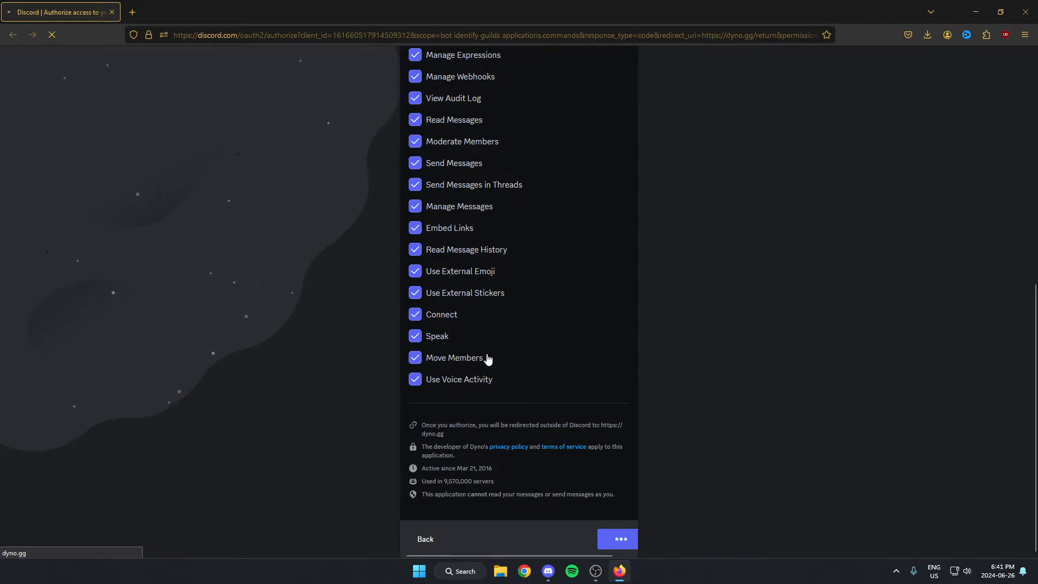
left_click(616, 539)
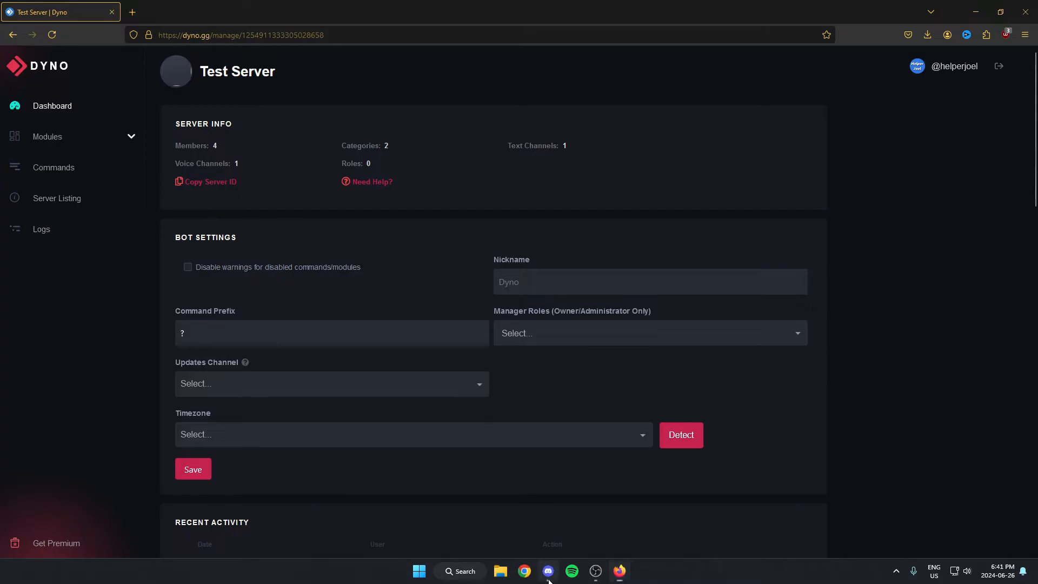
left_click(548, 571)
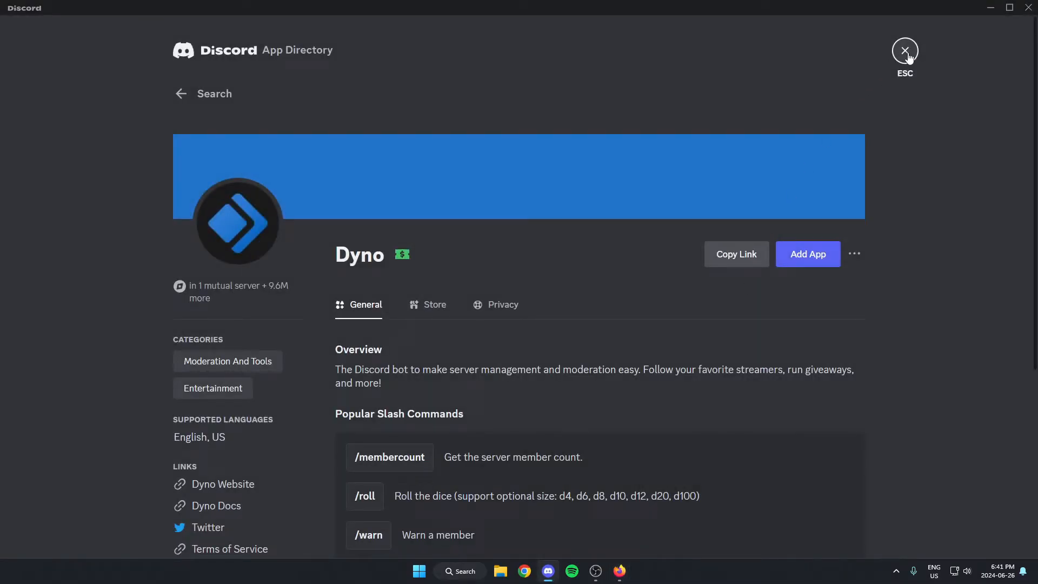
left_click(904, 51)
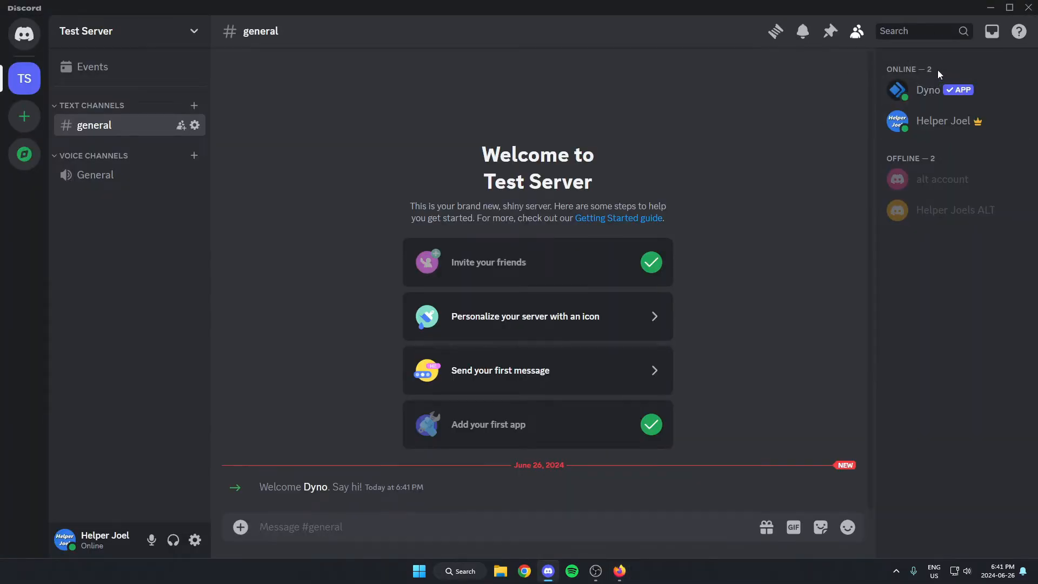
mouse_move(732, 133)
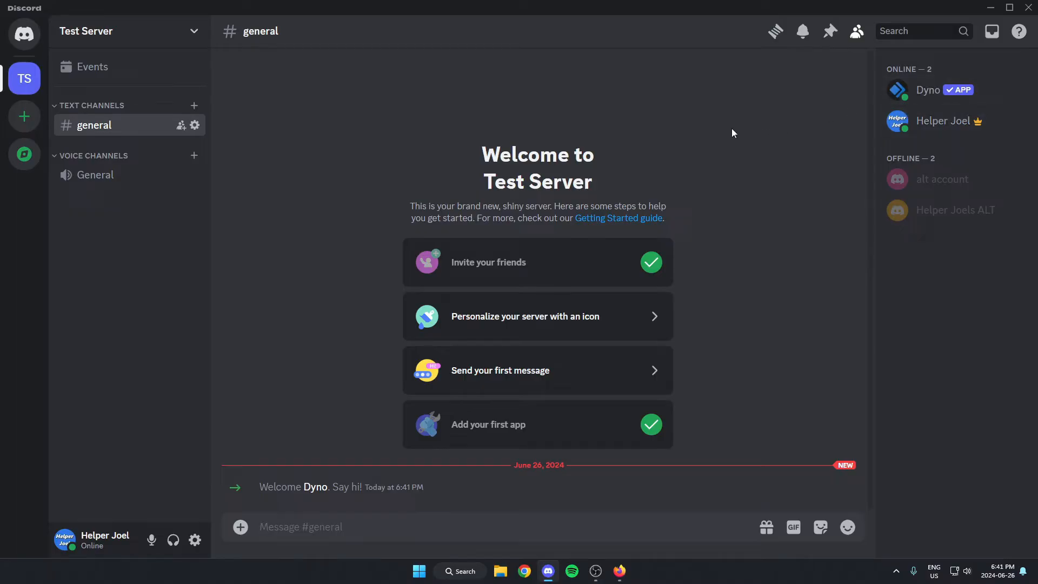
right_click(928, 89)
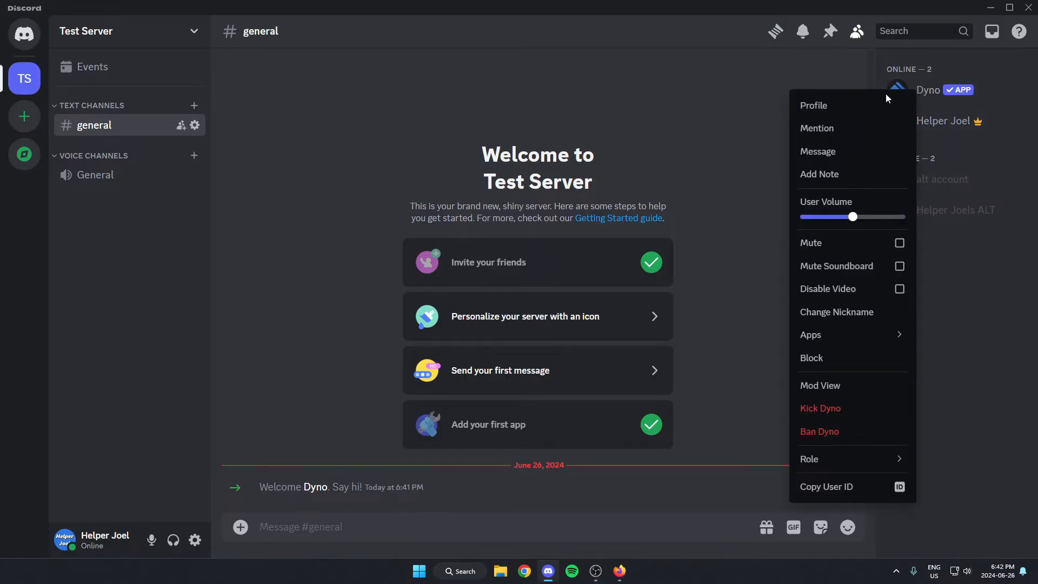
left_click(815, 105)
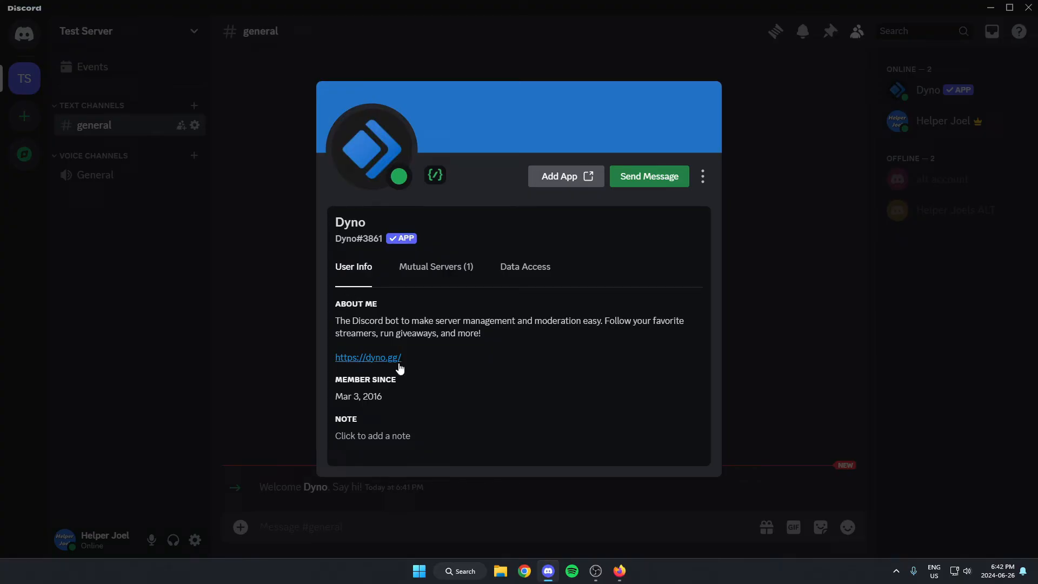
mouse_move(361, 364)
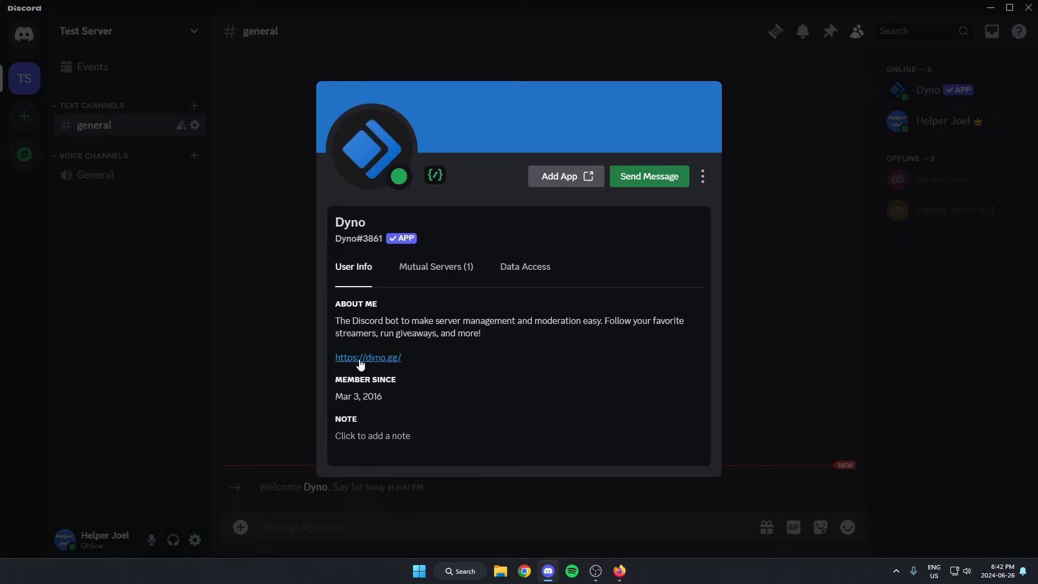
left_click(367, 357)
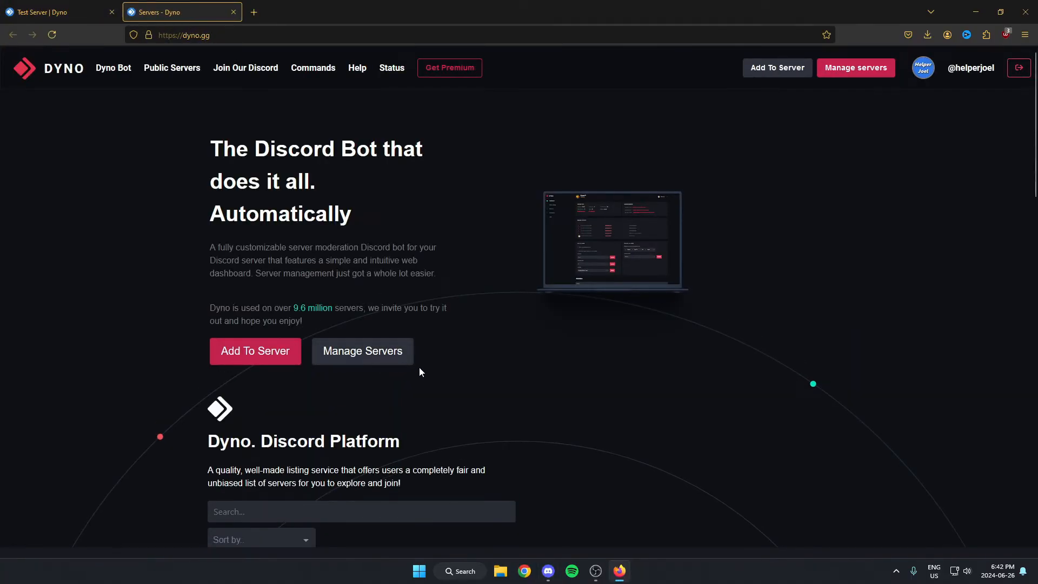
mouse_move(429, 371)
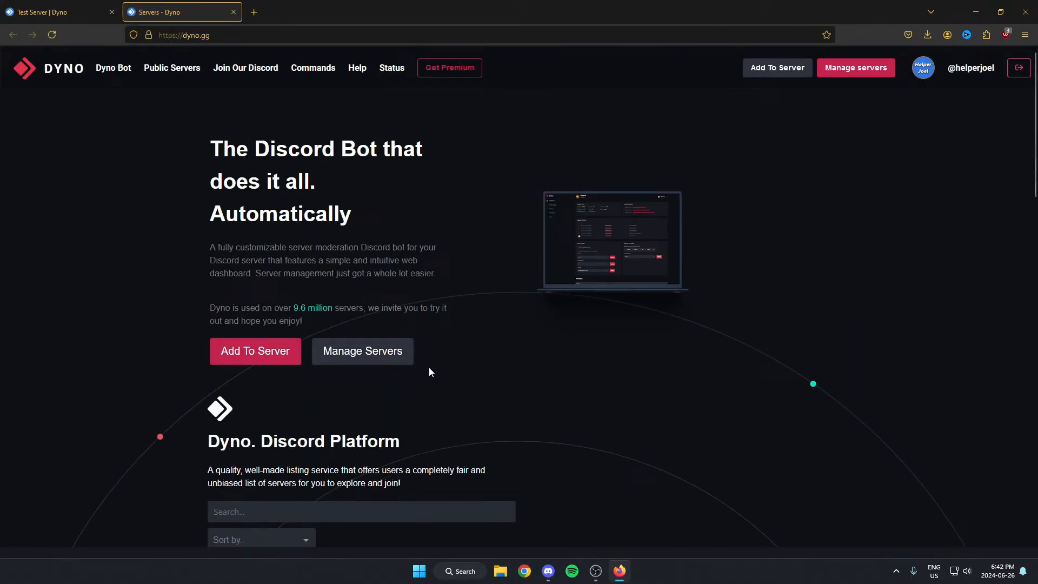
mouse_move(432, 359)
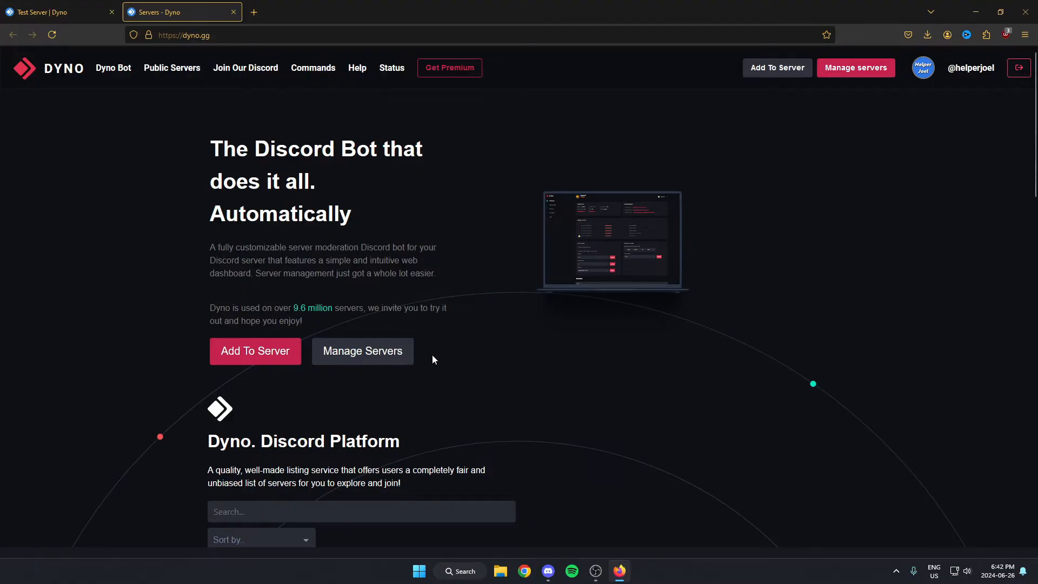
mouse_move(712, 214)
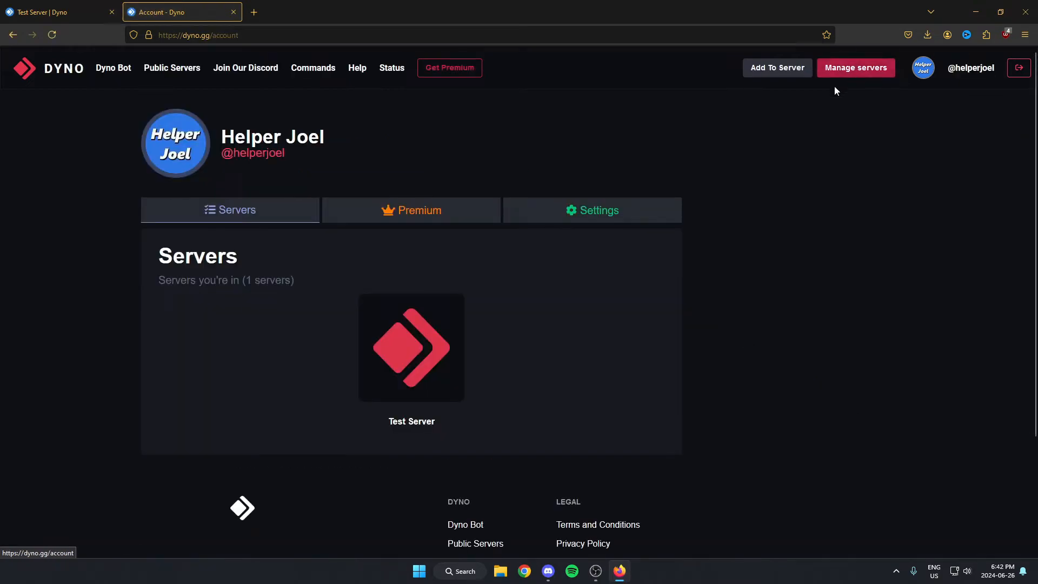
mouse_move(411, 347)
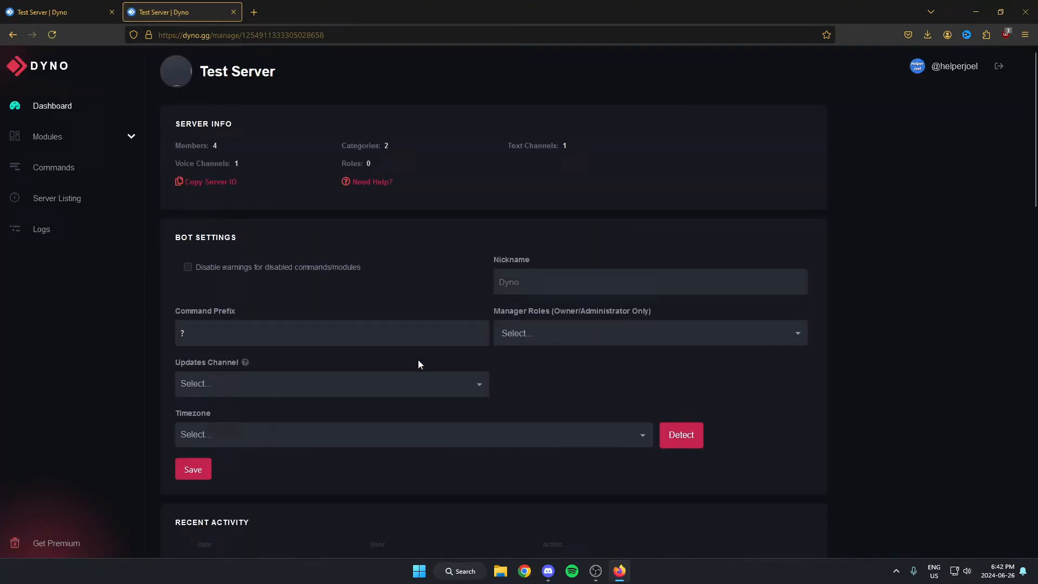
mouse_move(390, 370)
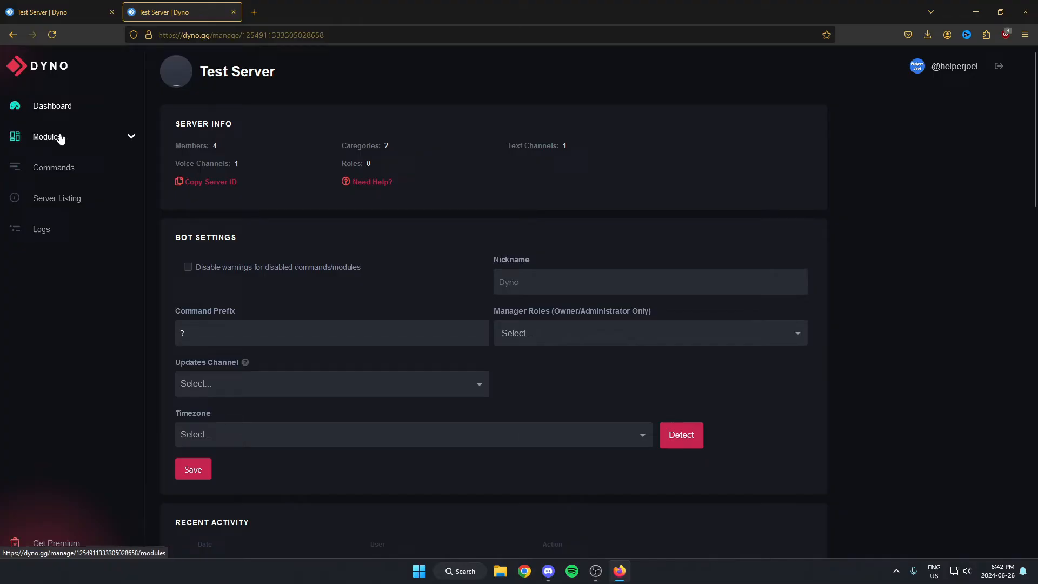
Show Test Server's Modules list and scroll down to the Giveaways card
left_click(47, 136)
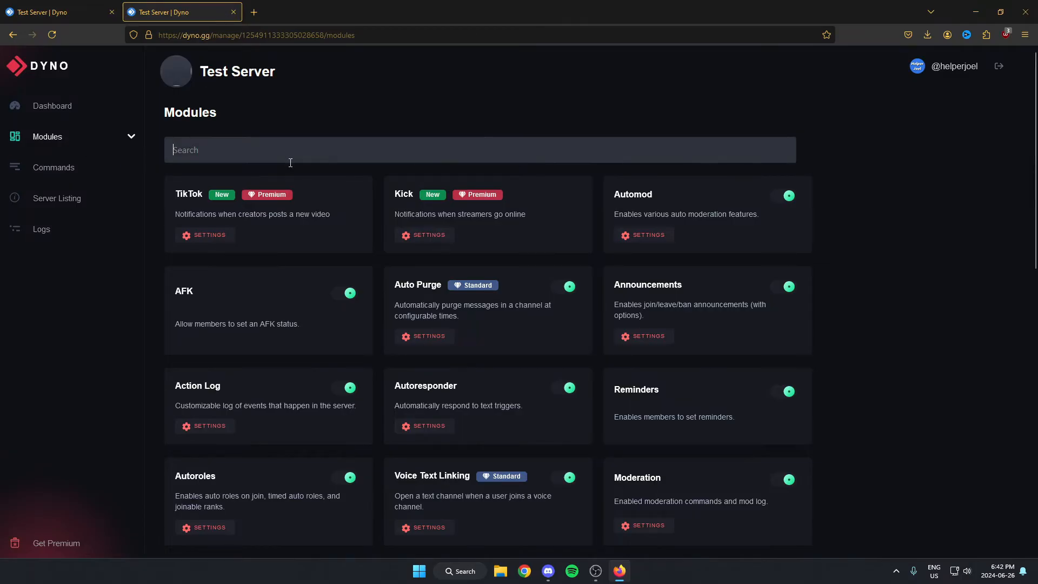
scroll("down", 3)
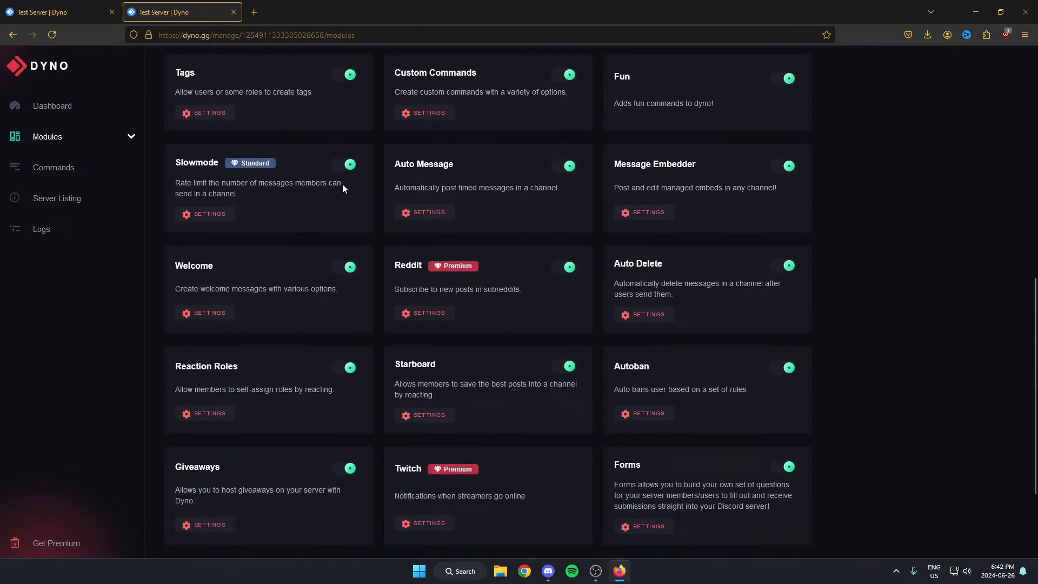
scroll("down", 3)
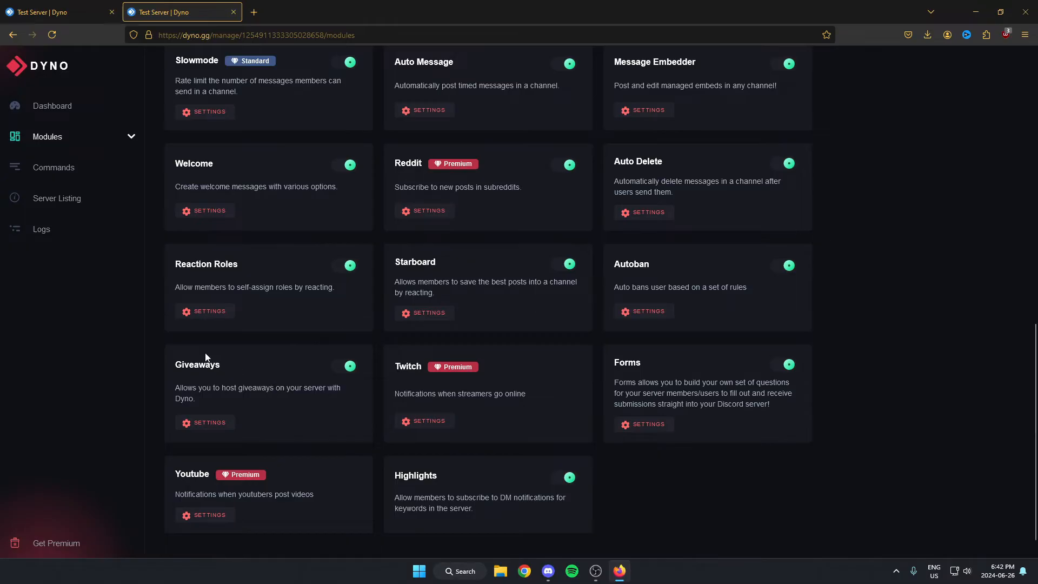
mouse_move(355, 363)
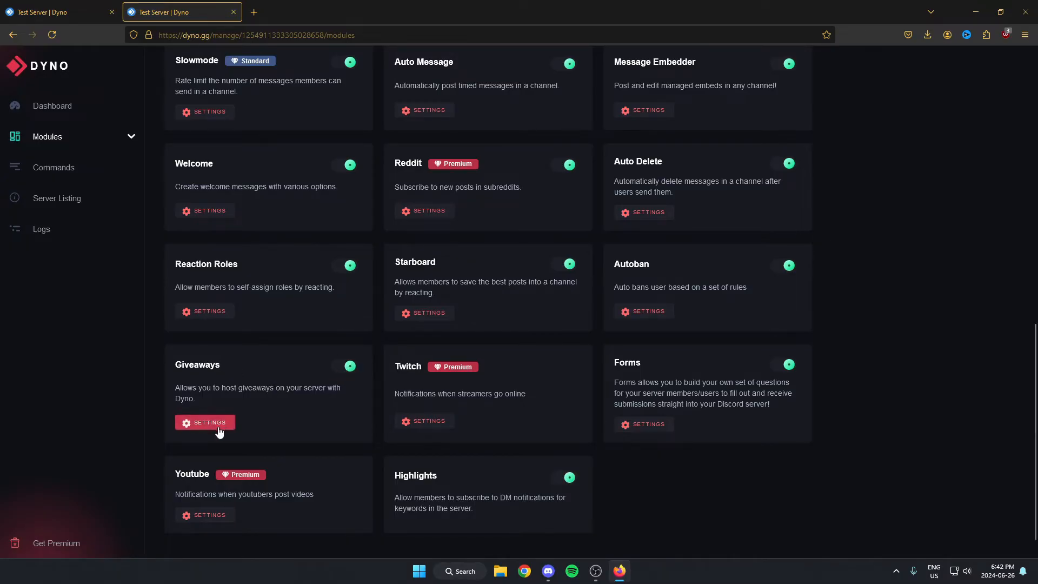
Enter the Giveaways module settings and start a new giveaway
left_click(205, 423)
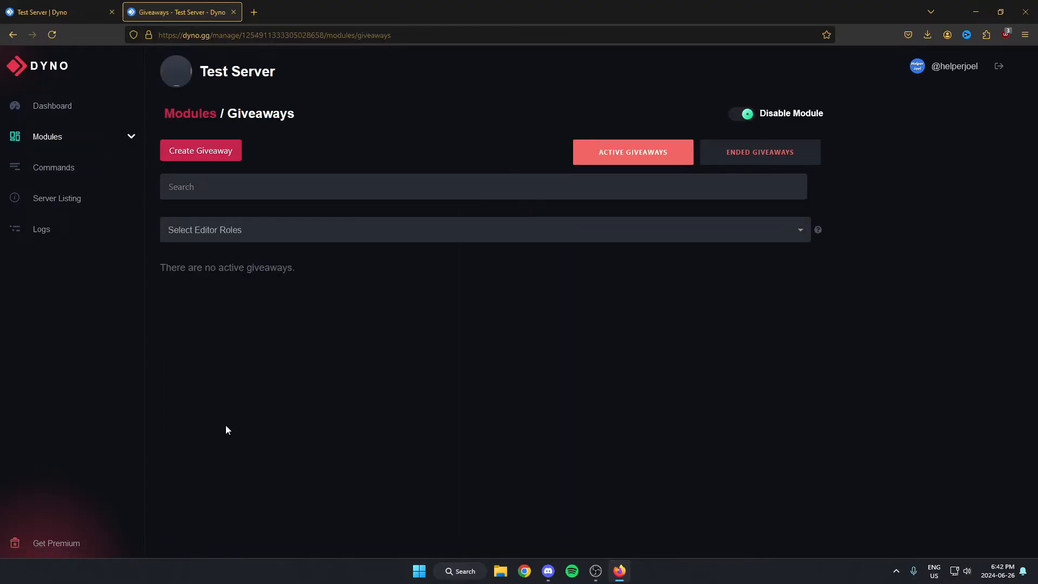
mouse_move(334, 336)
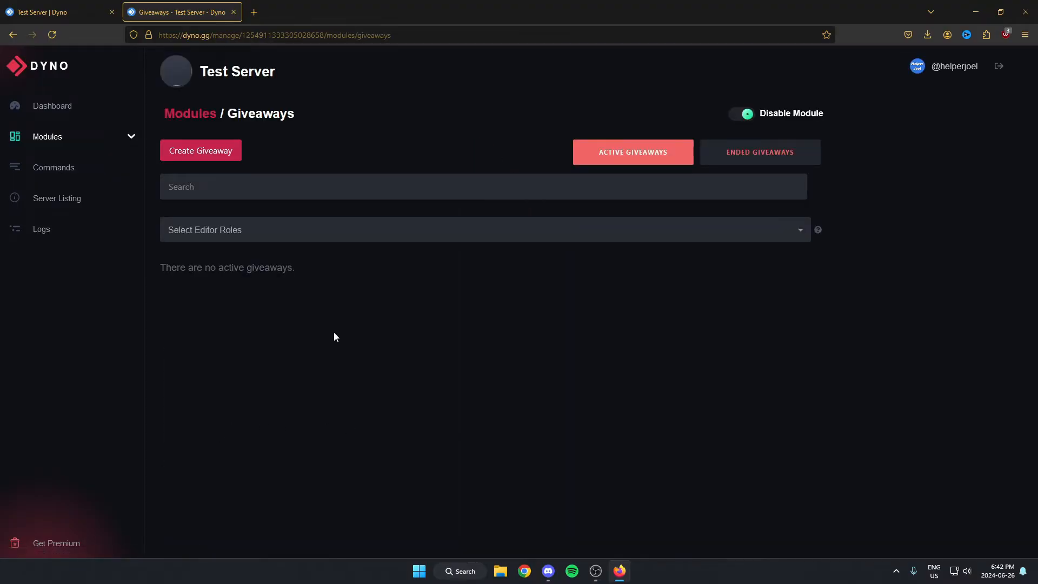
mouse_move(232, 156)
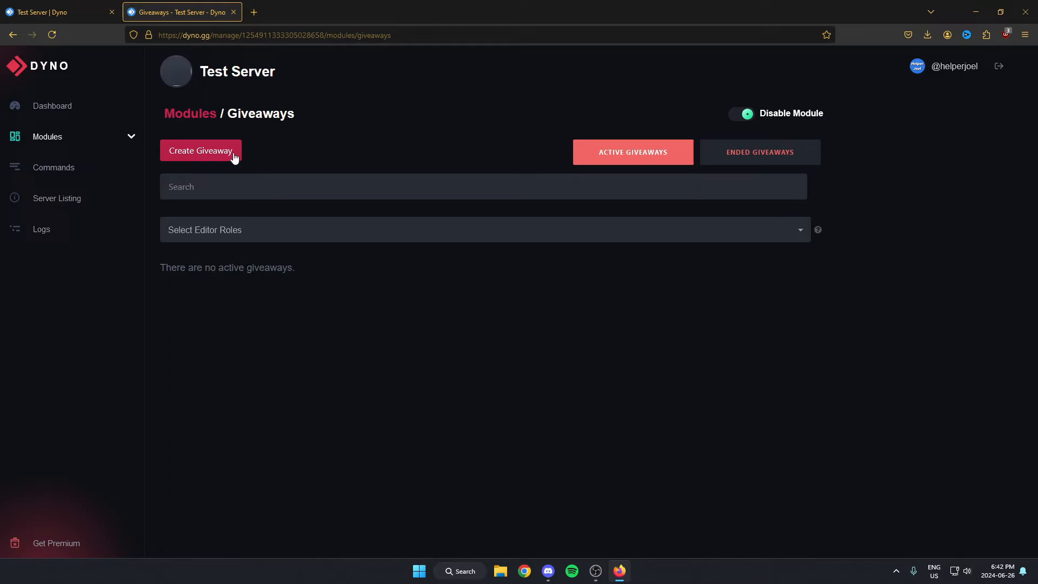
left_click(201, 151)
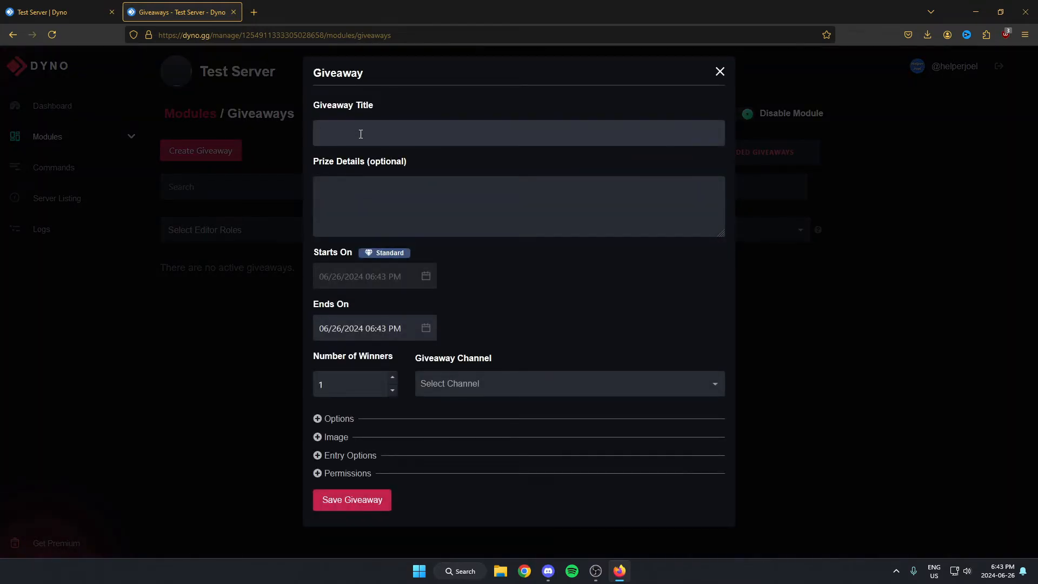
Title the giveaway 'Giveaway!' with prize details 'Win free Nitro!'
type("Giveaway!")
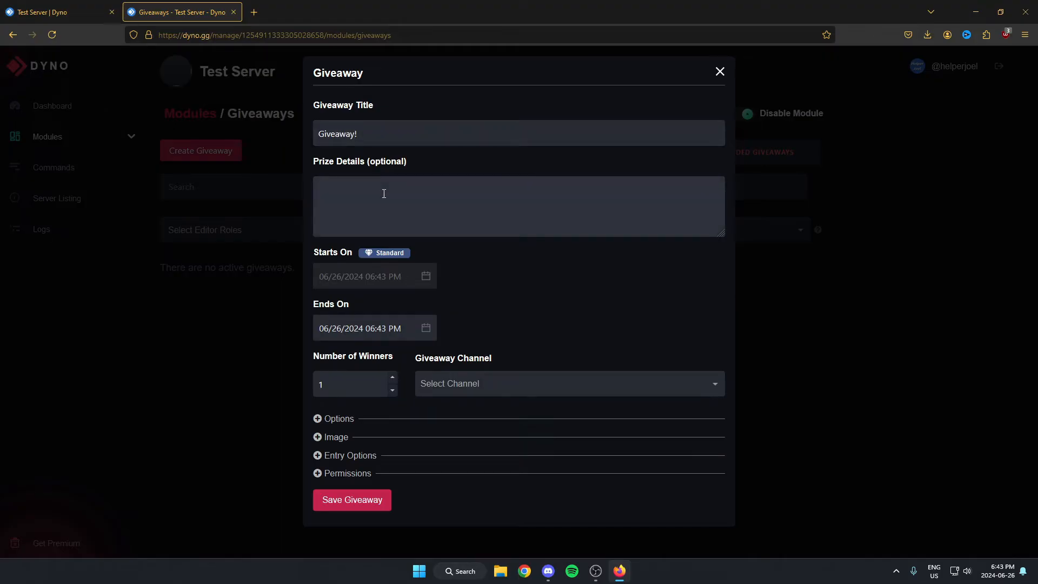
left_click(383, 193)
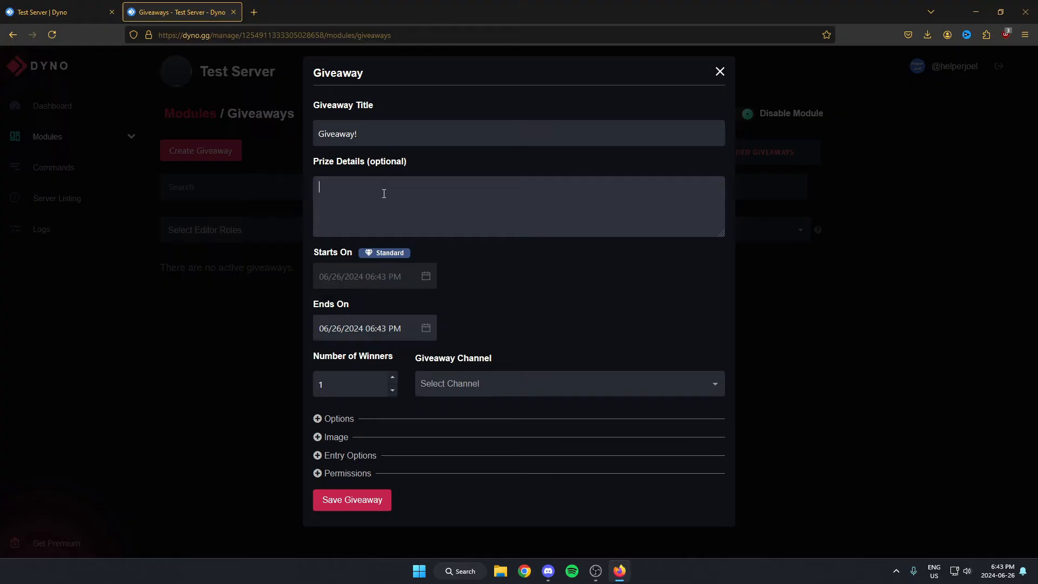
type("Win free N")
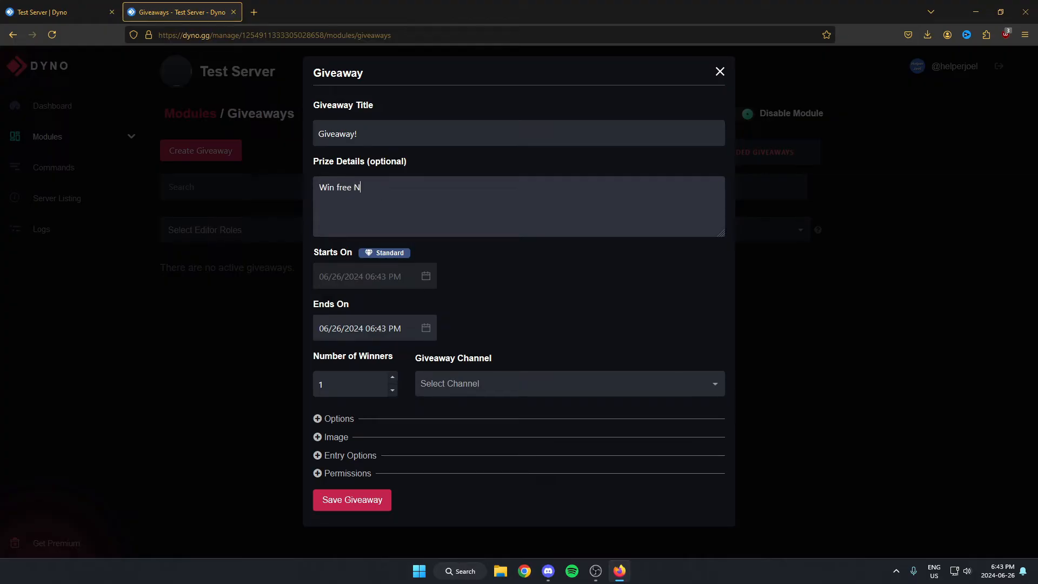
type("itro!")
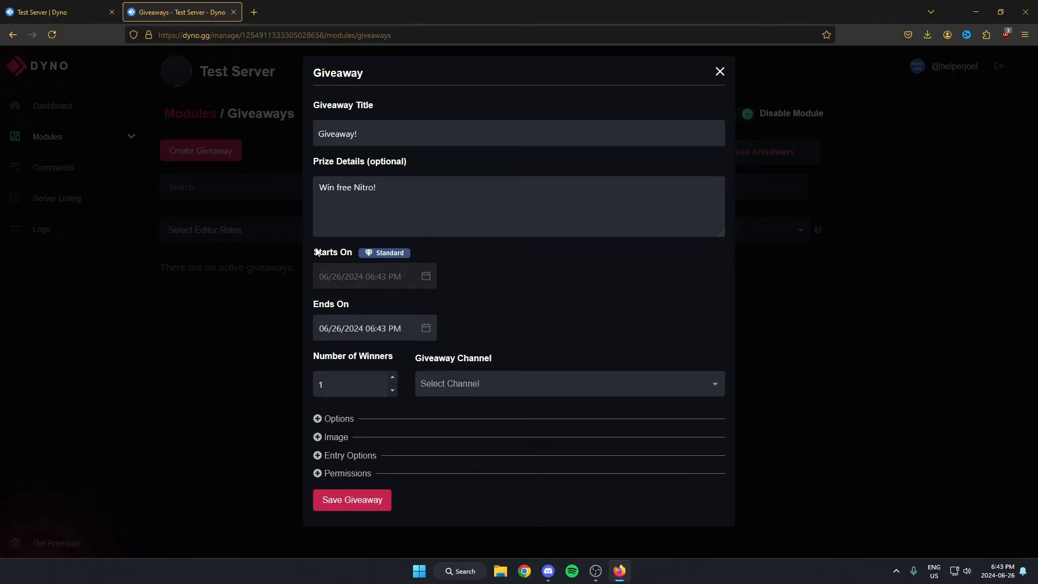
mouse_move(416, 303)
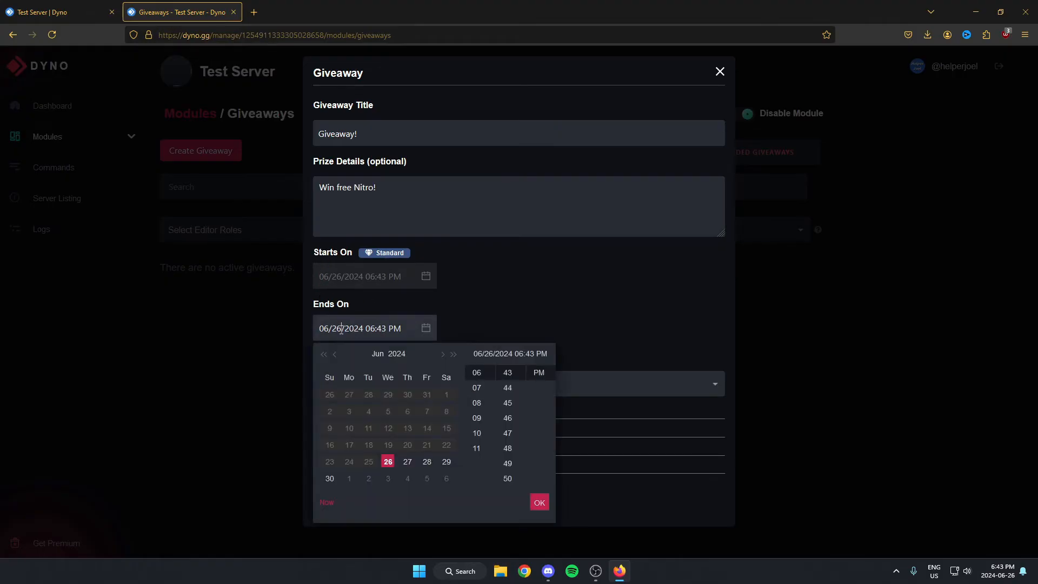
Set the giveaway to end on June 27 and confirm the date
left_click(408, 462)
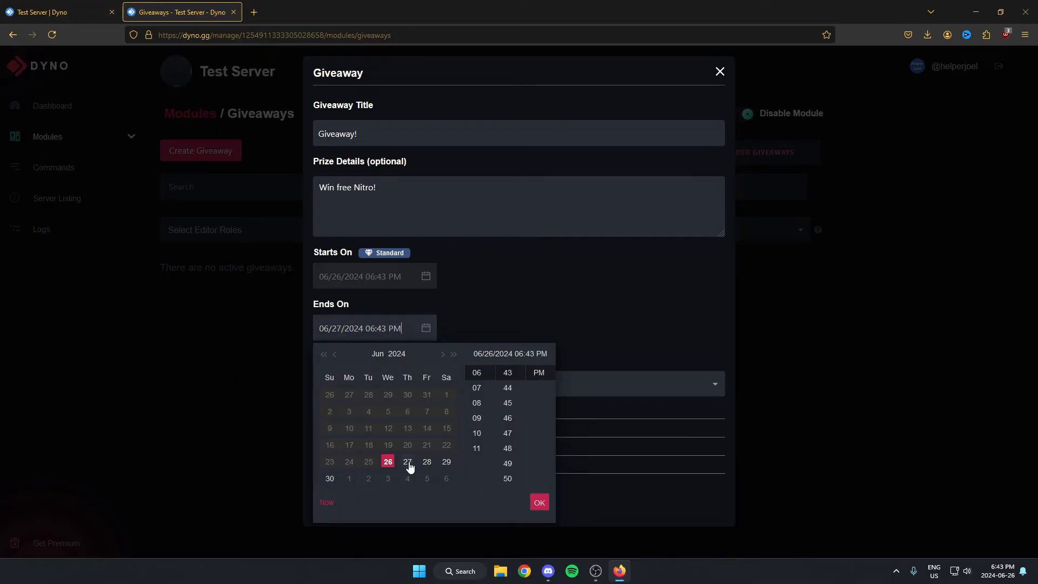
left_click(408, 462)
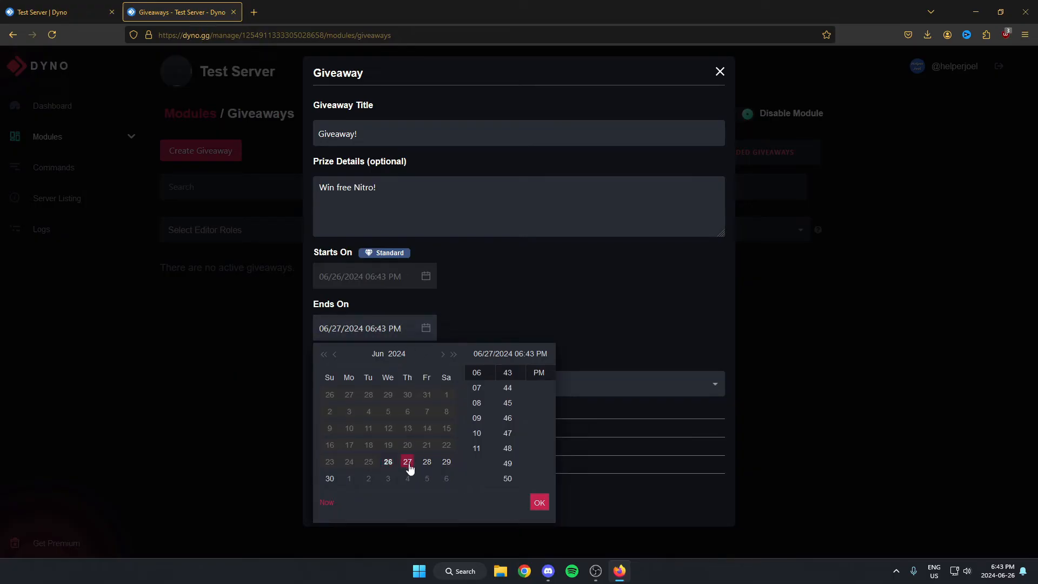
left_click(538, 502)
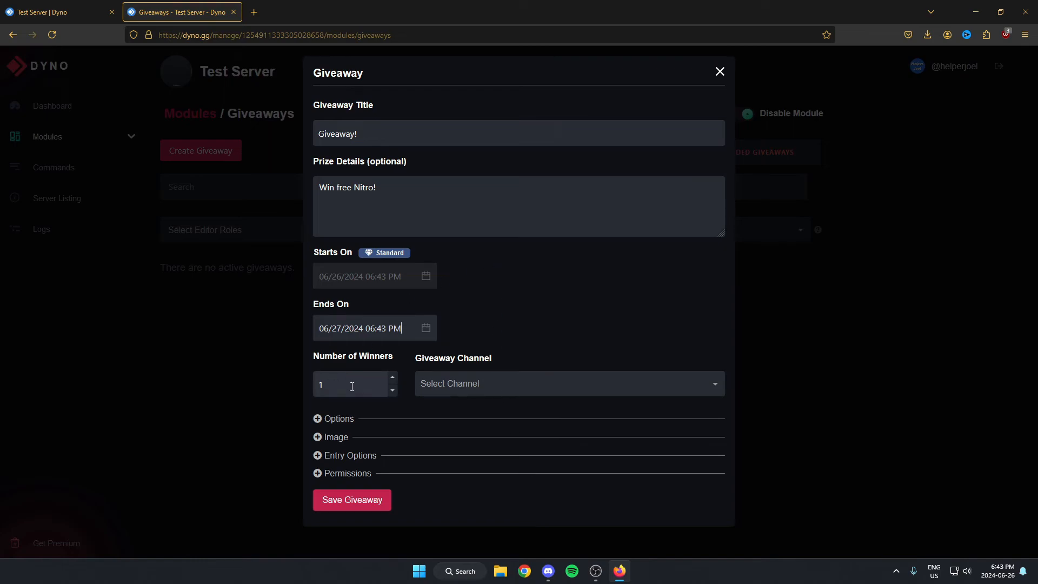
Post the giveaway in the general channel and expand its Options section
left_click(567, 383)
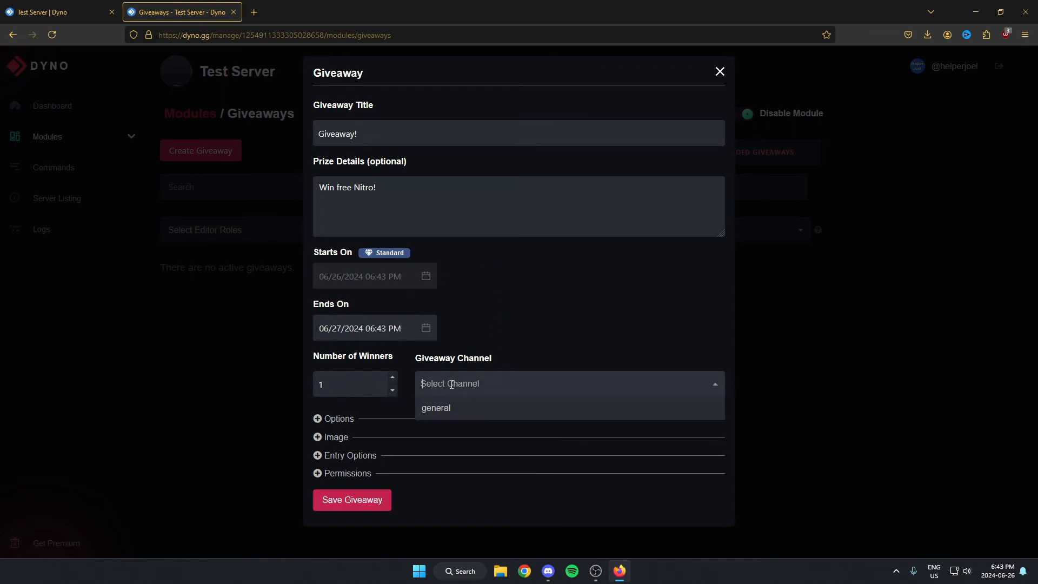
mouse_move(434, 407)
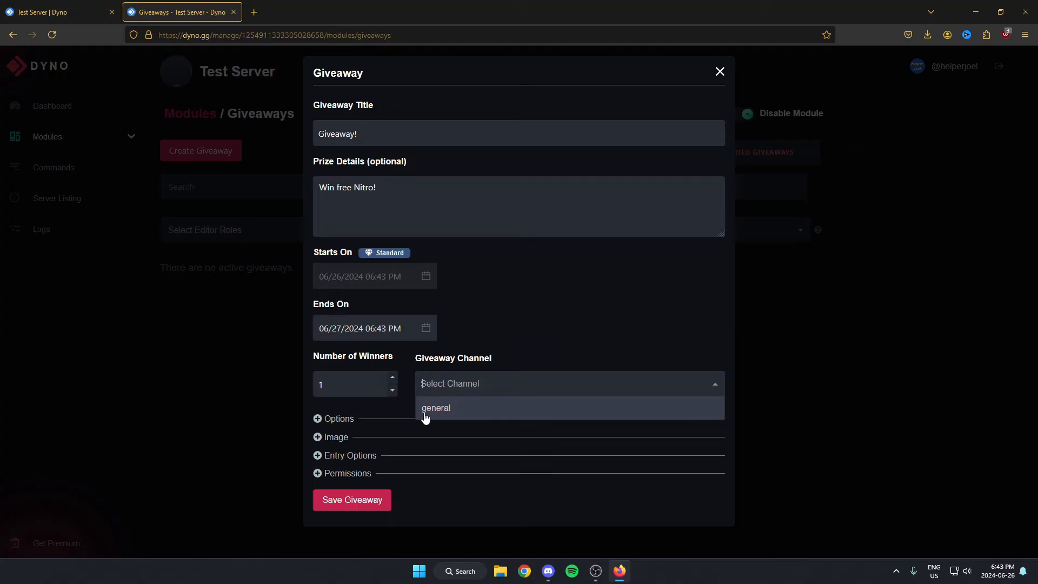
left_click(436, 407)
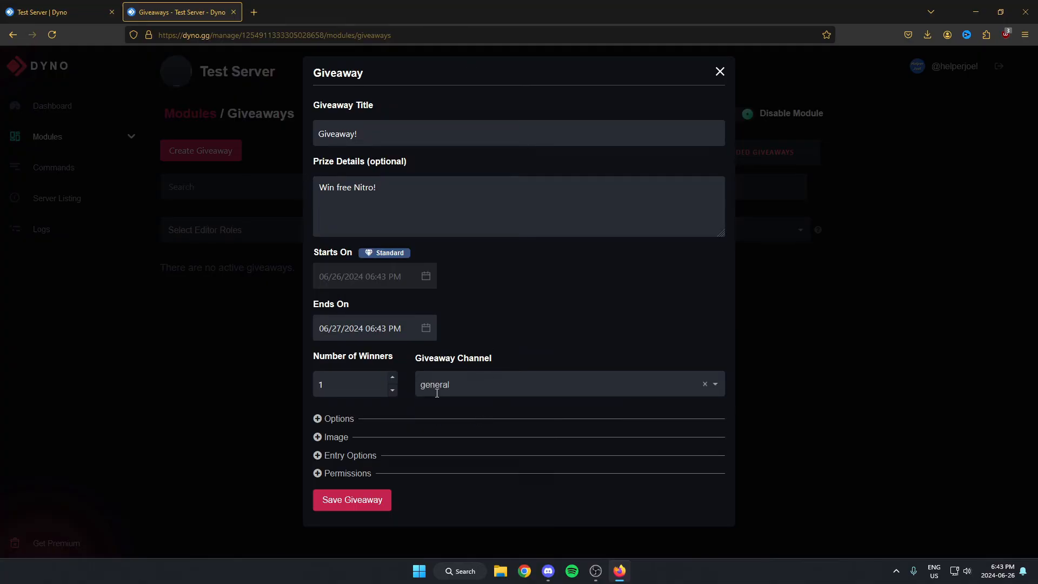
left_click(334, 419)
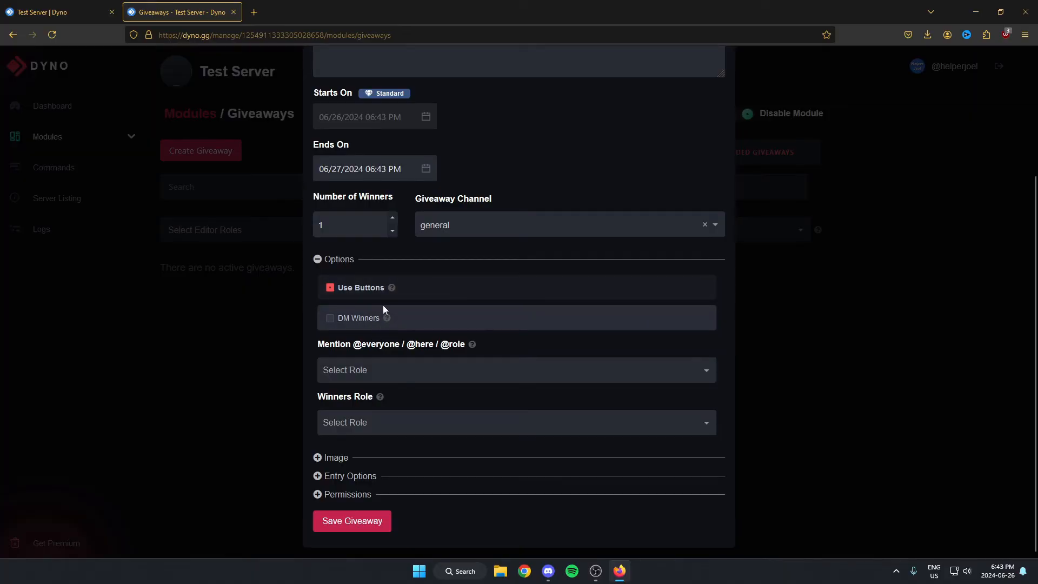
mouse_move(349, 323)
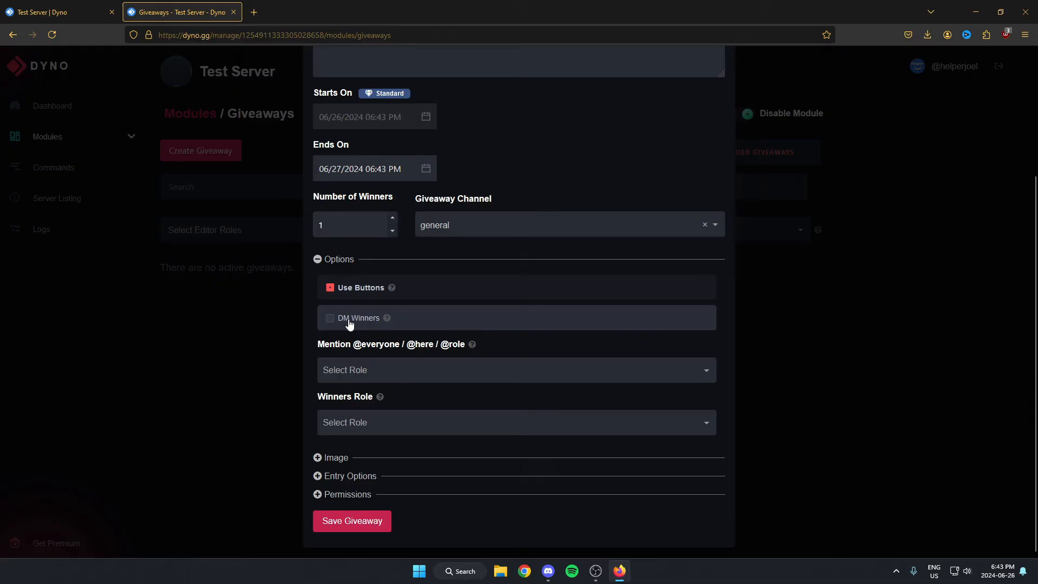
mouse_move(427, 335)
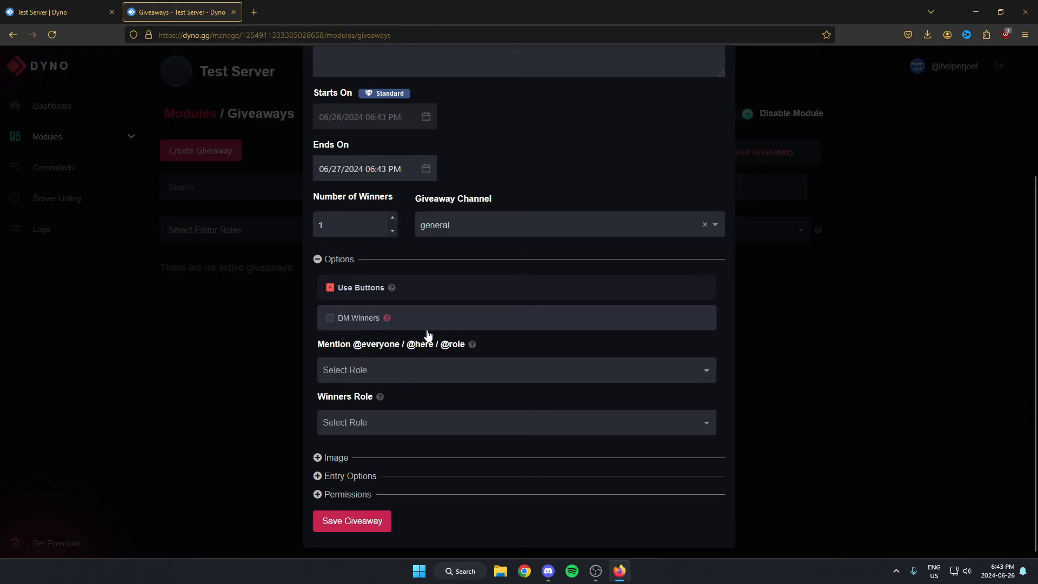
left_click(516, 370)
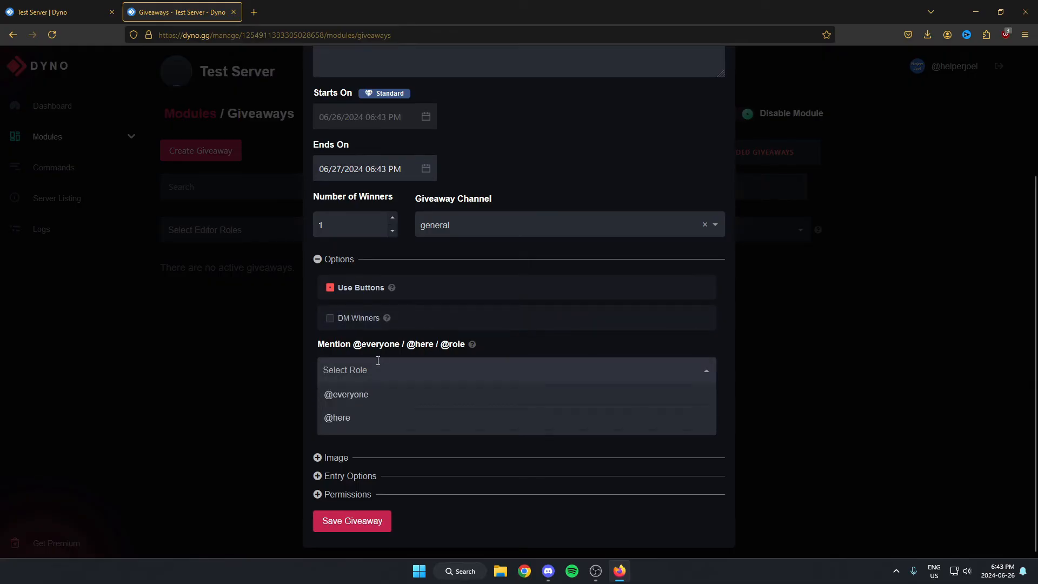
mouse_move(373, 400)
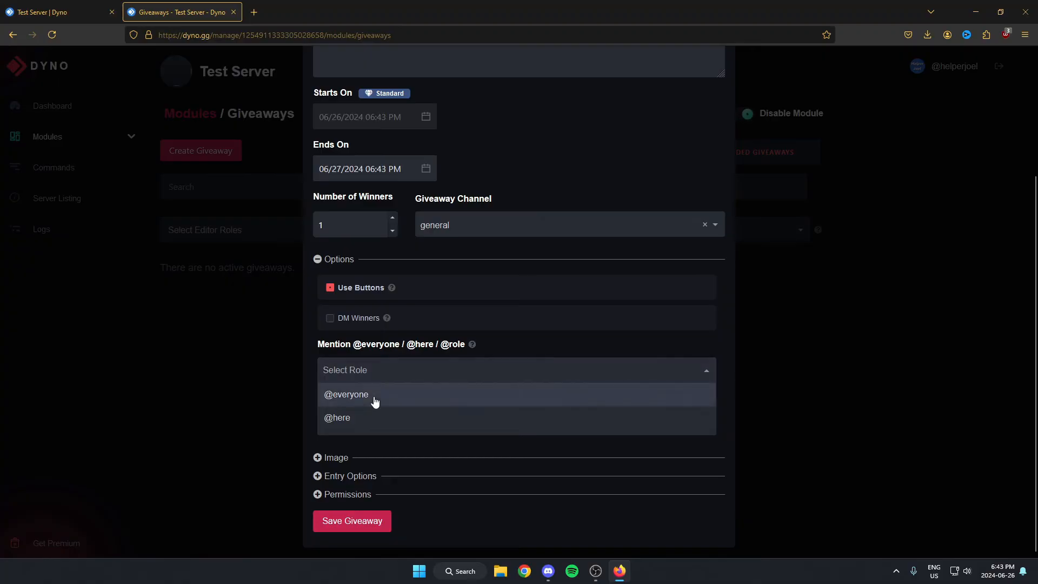
left_click(346, 394)
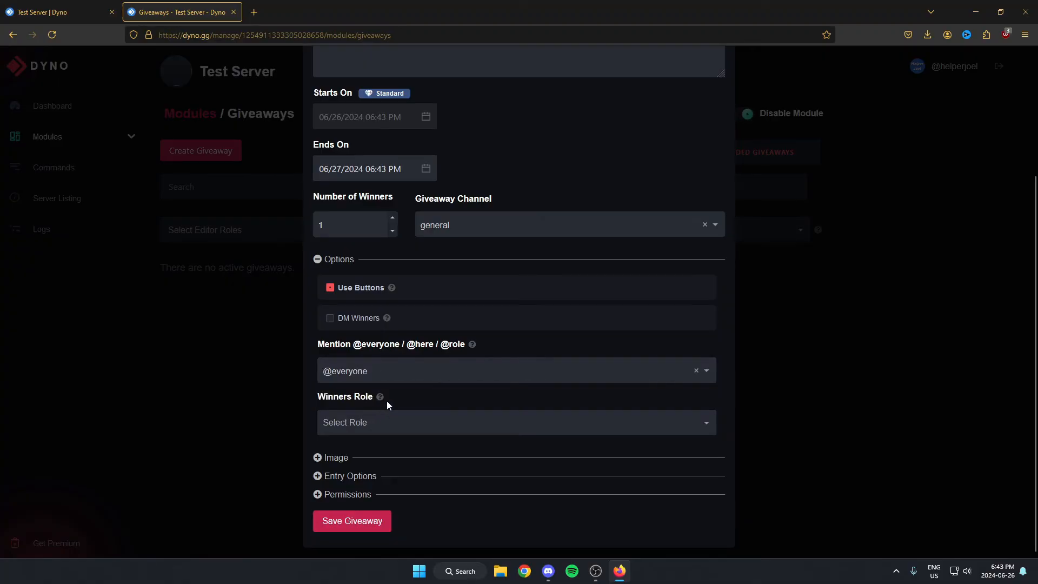
left_click(514, 423)
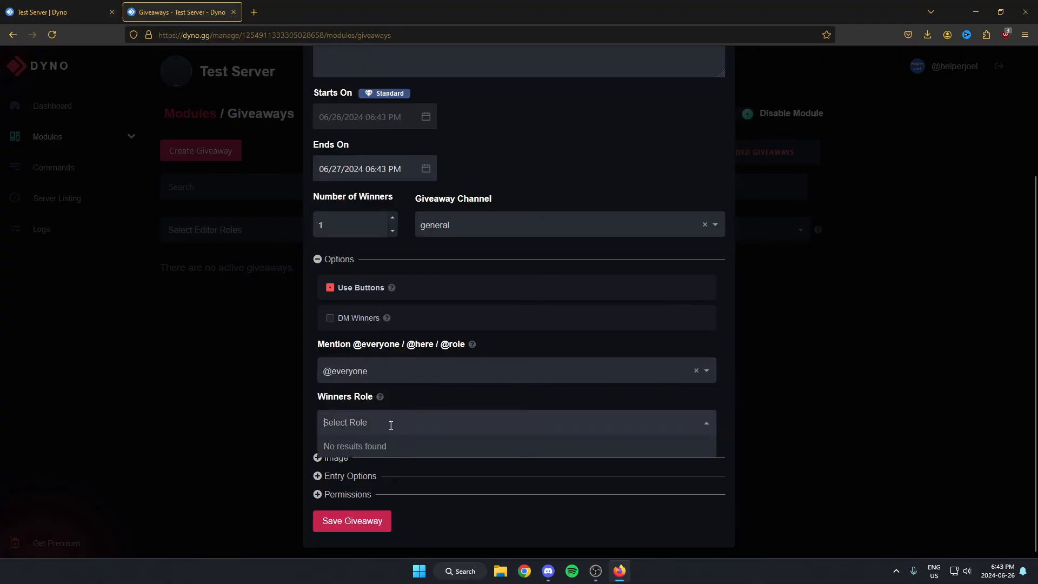
mouse_move(383, 407)
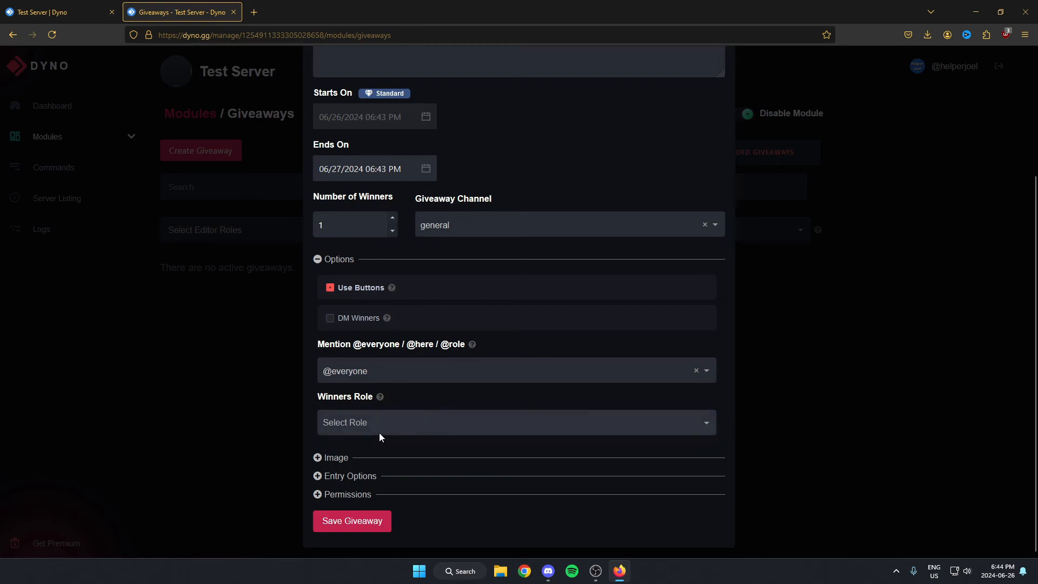
Expand the giveaway's Image and Entry Options sections and review the remaining settings below
left_click(335, 456)
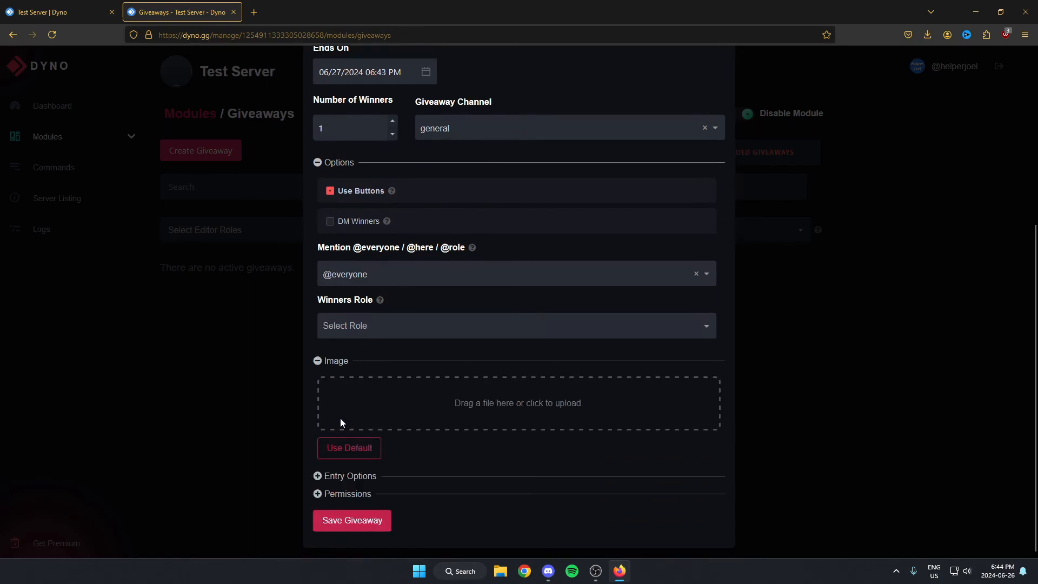
left_click(345, 476)
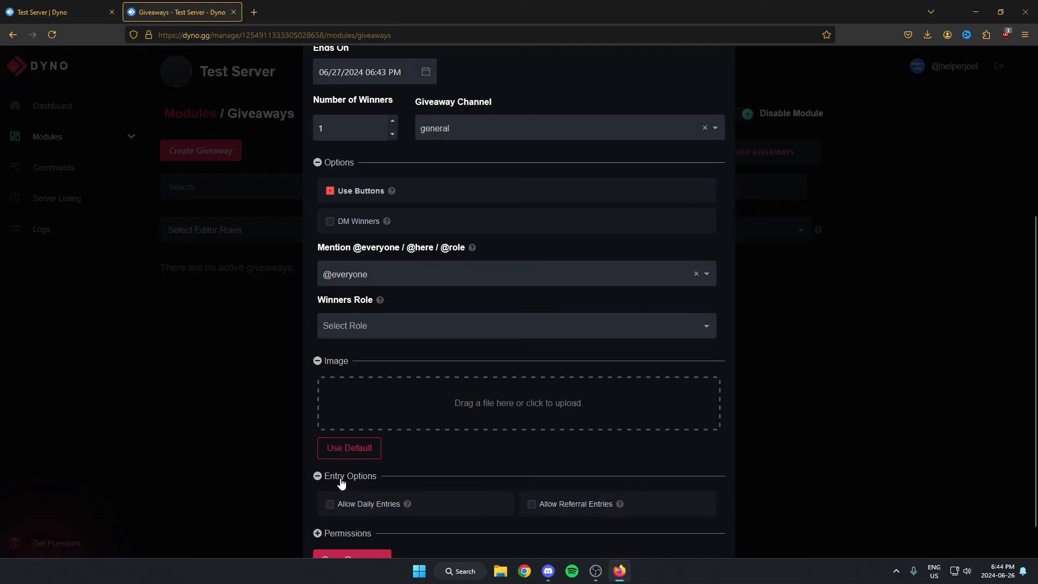
scroll("down", 3)
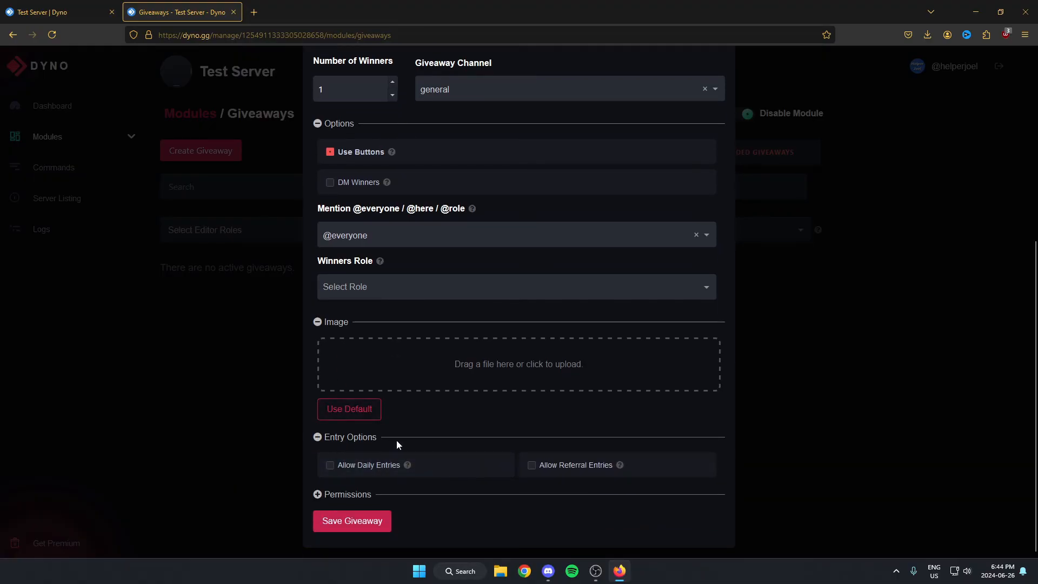
mouse_move(429, 488)
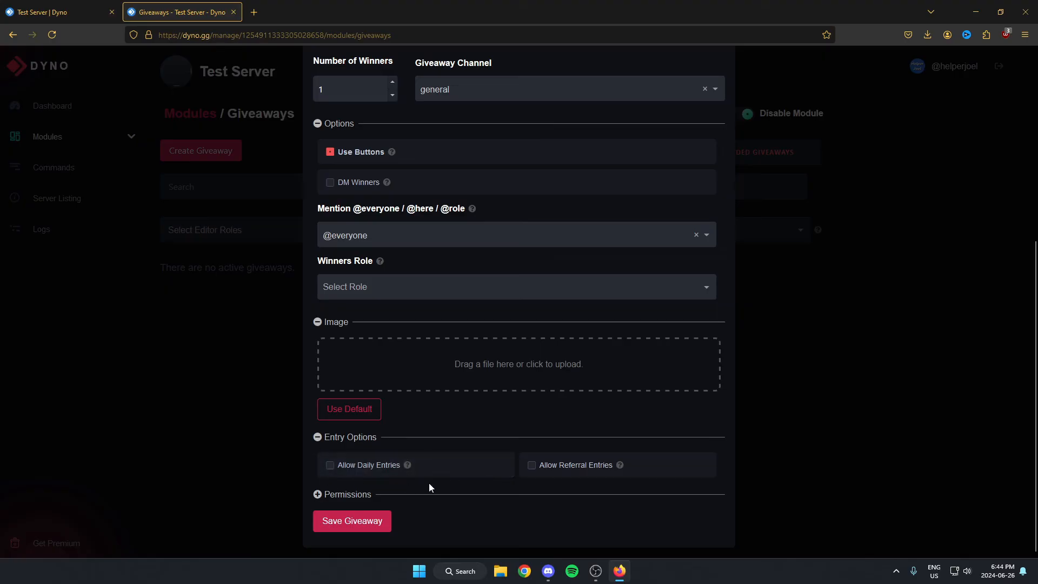
mouse_move(567, 491)
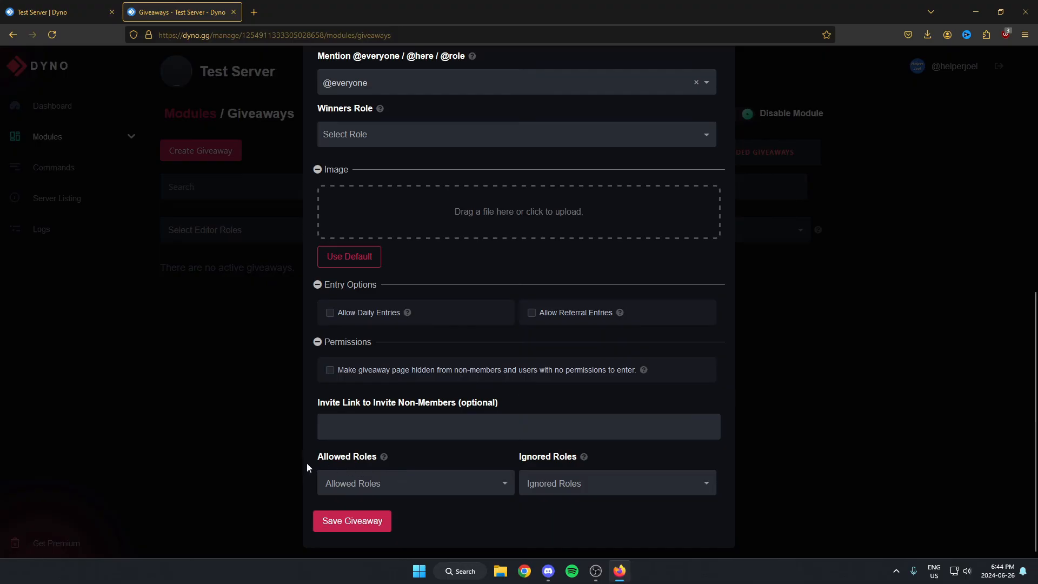
mouse_move(489, 465)
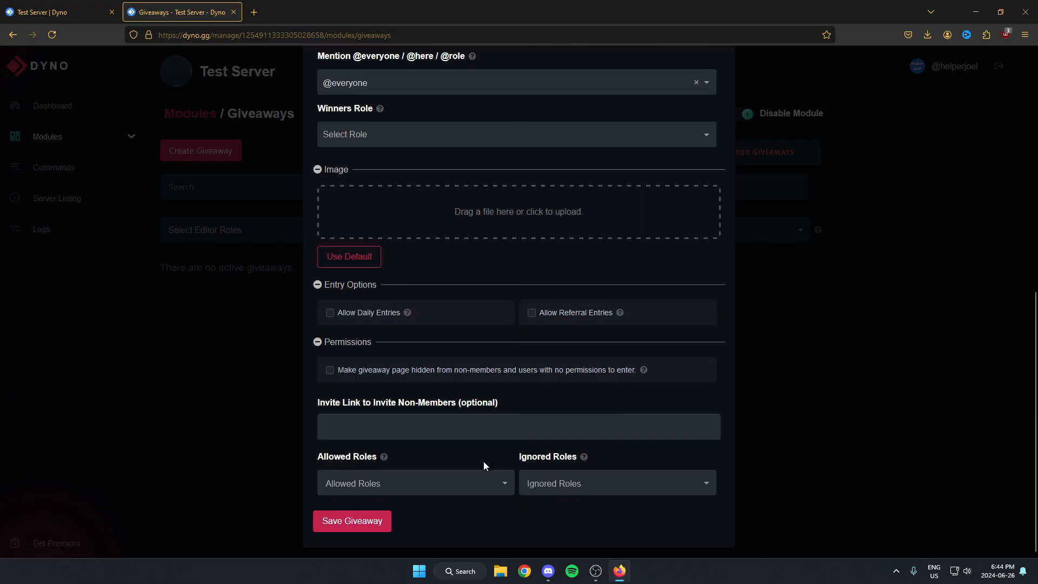
mouse_move(352, 521)
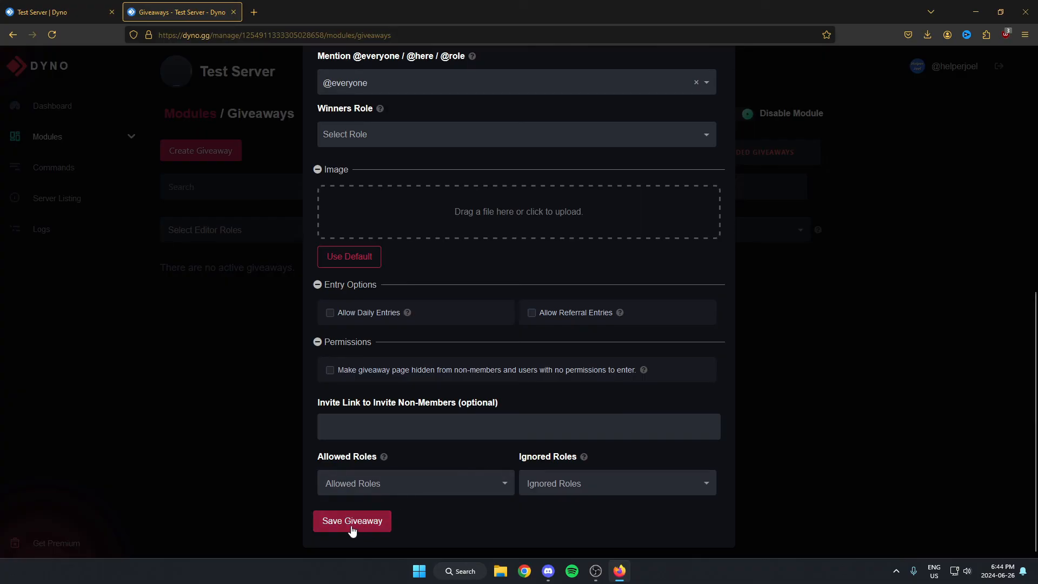
Save the 'Giveaway!' giveaway and return to Discord to see its announcement in #general
left_click(352, 521)
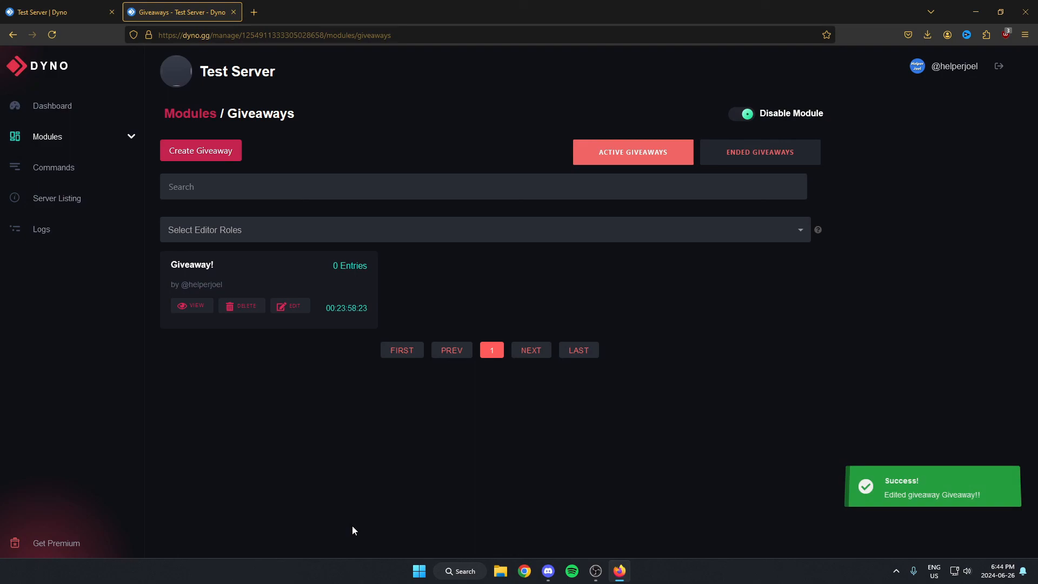
mouse_move(344, 513)
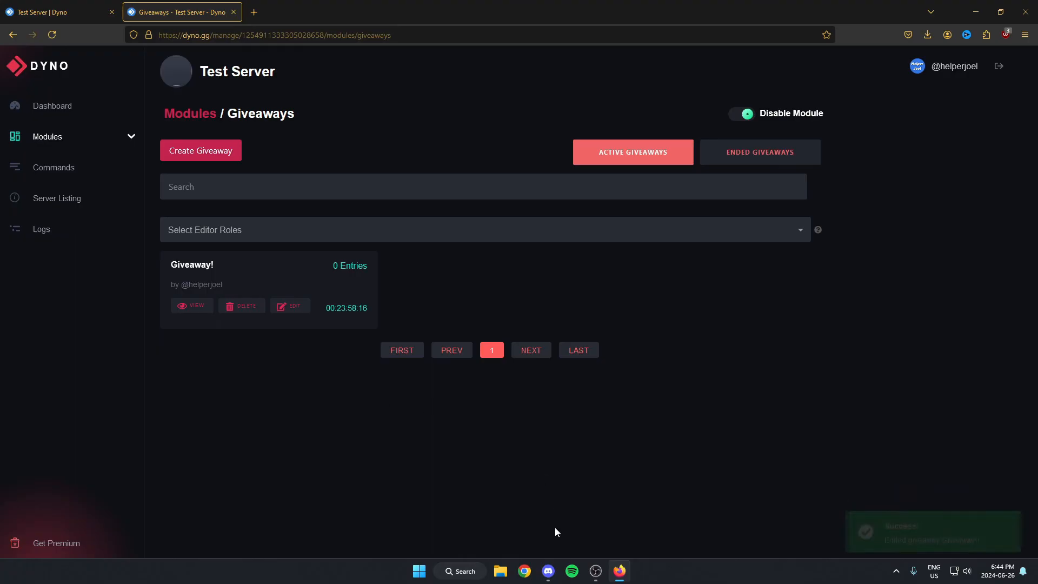
left_click(548, 570)
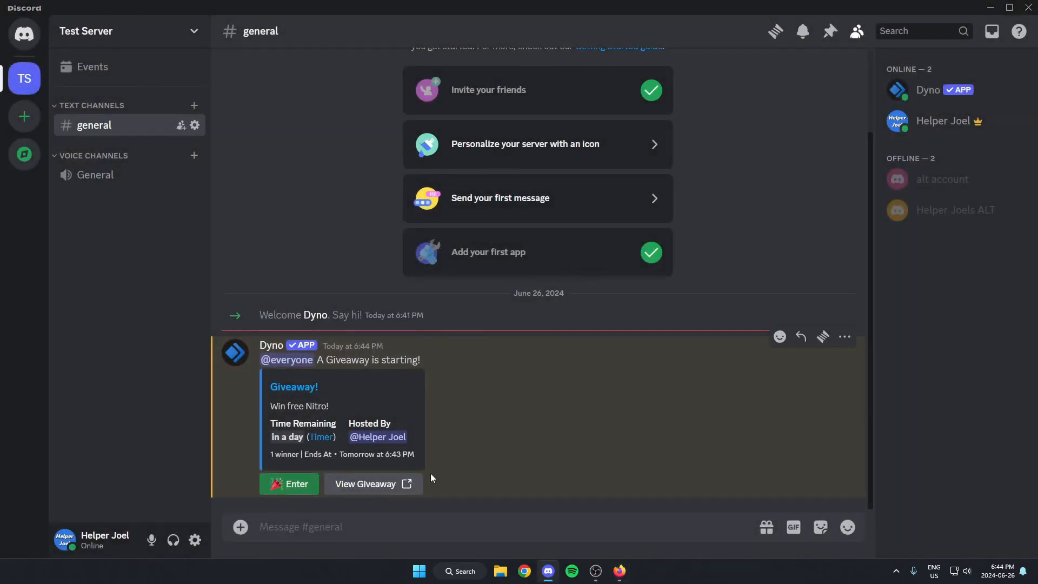
mouse_move(242, 458)
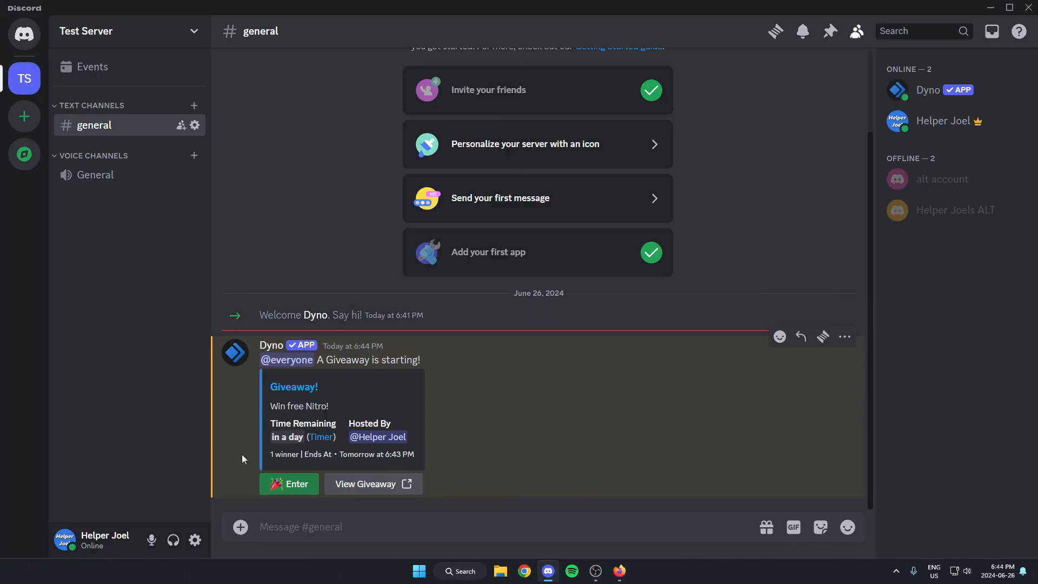
mouse_move(376, 388)
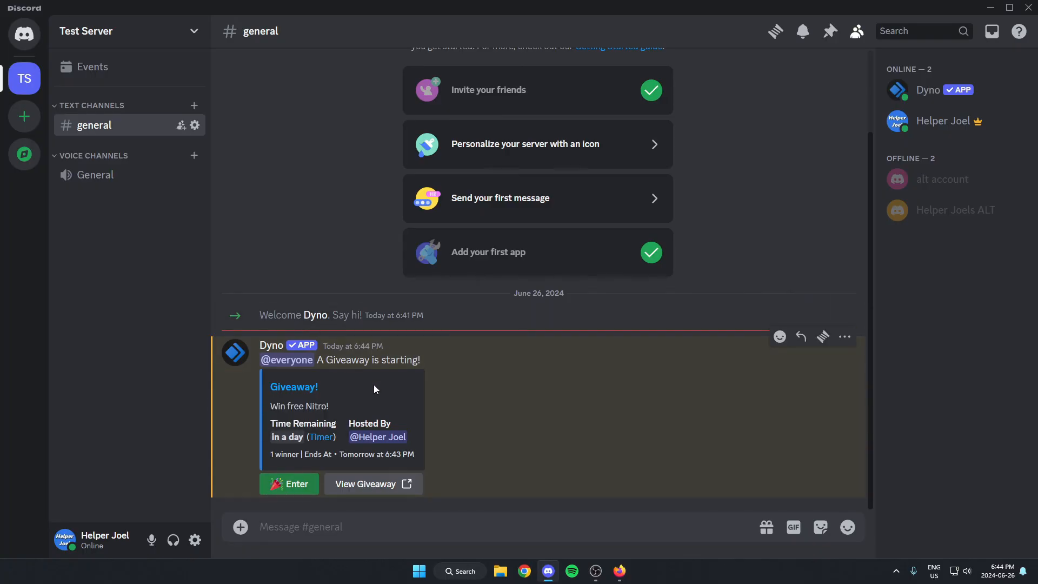
mouse_move(297, 484)
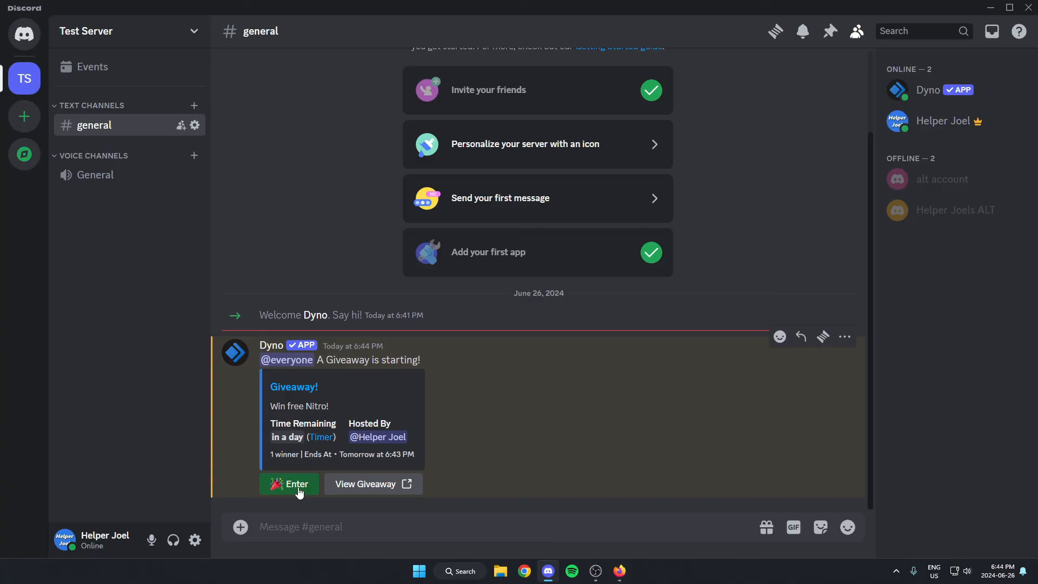
Enter the 'Giveaway!' giveaway via its Enter button, receiving Dyno's 'Giveaway entered.' confirmation
left_click(289, 485)
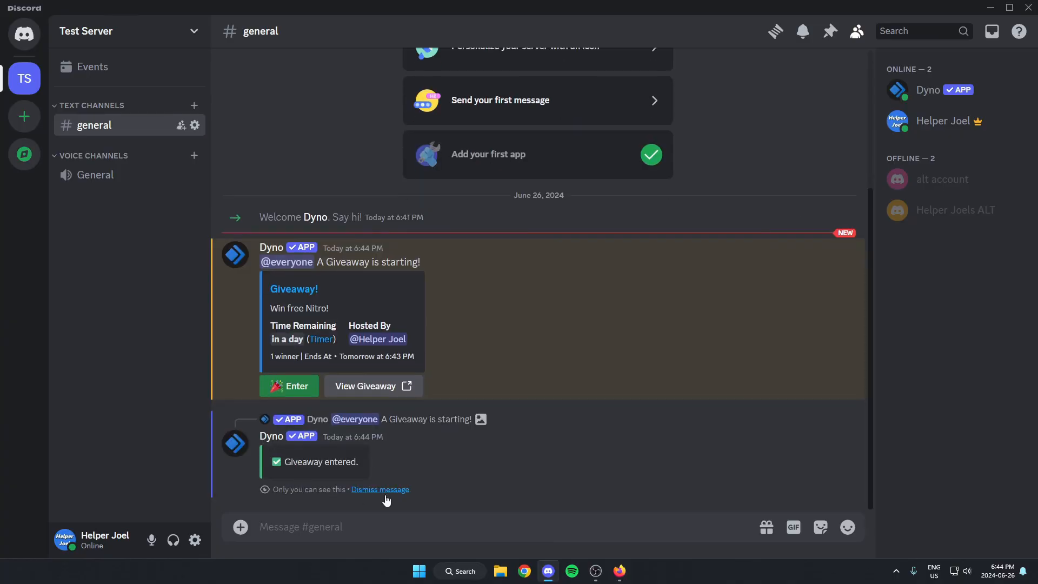
mouse_move(535, 308)
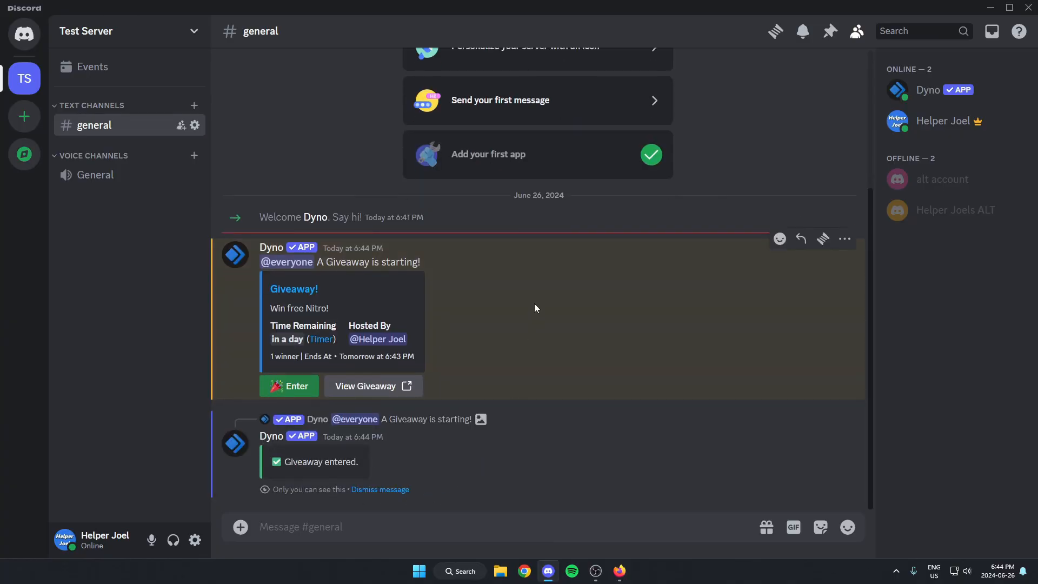